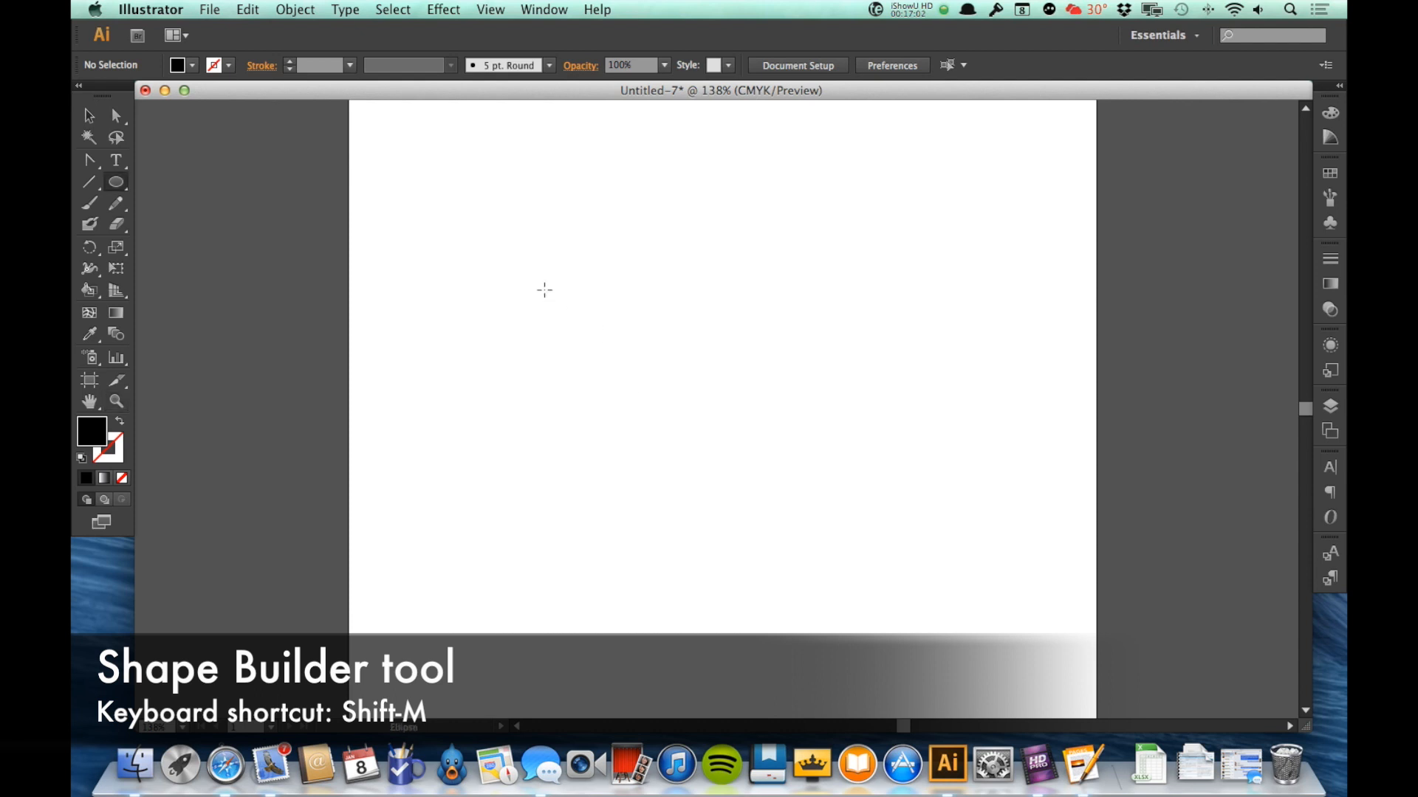
Step: Draw a circle overlapping the first and fill the left circle blue
{"action": "left_click_drag", "start_coordinate": [545, 286], "coordinate": [732, 472]}
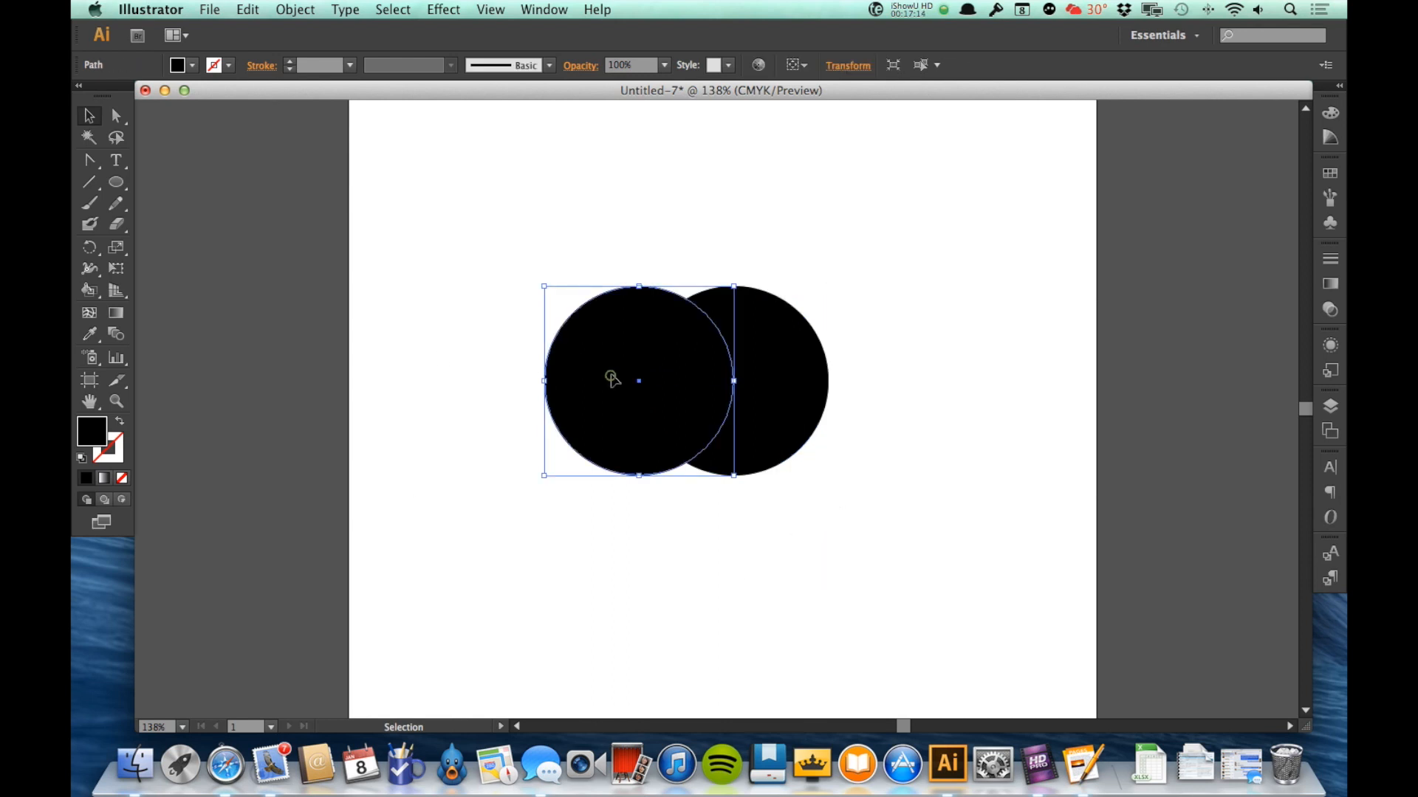
{"action": "left_click", "coordinate": [192, 65]}
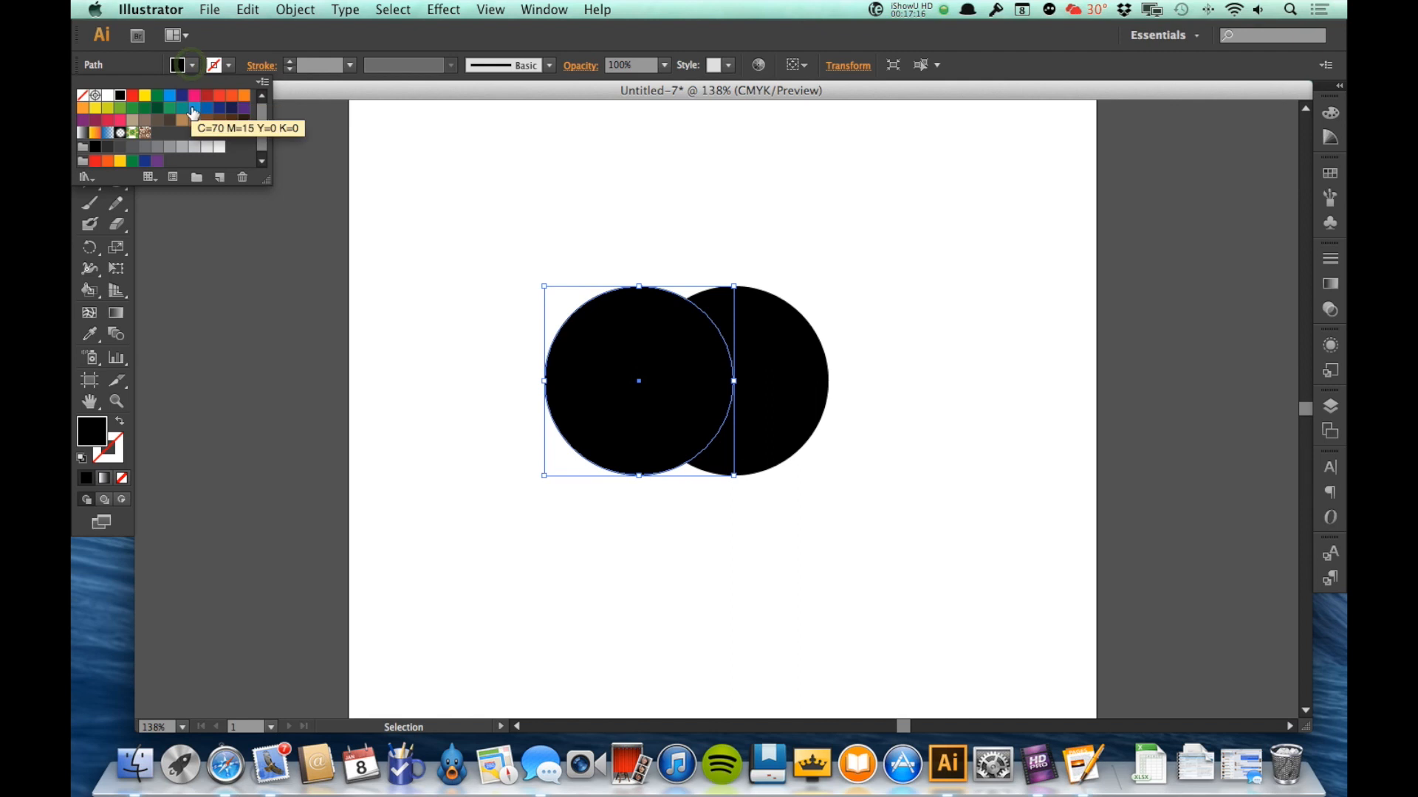
{"action": "left_click", "coordinate": [192, 107]}
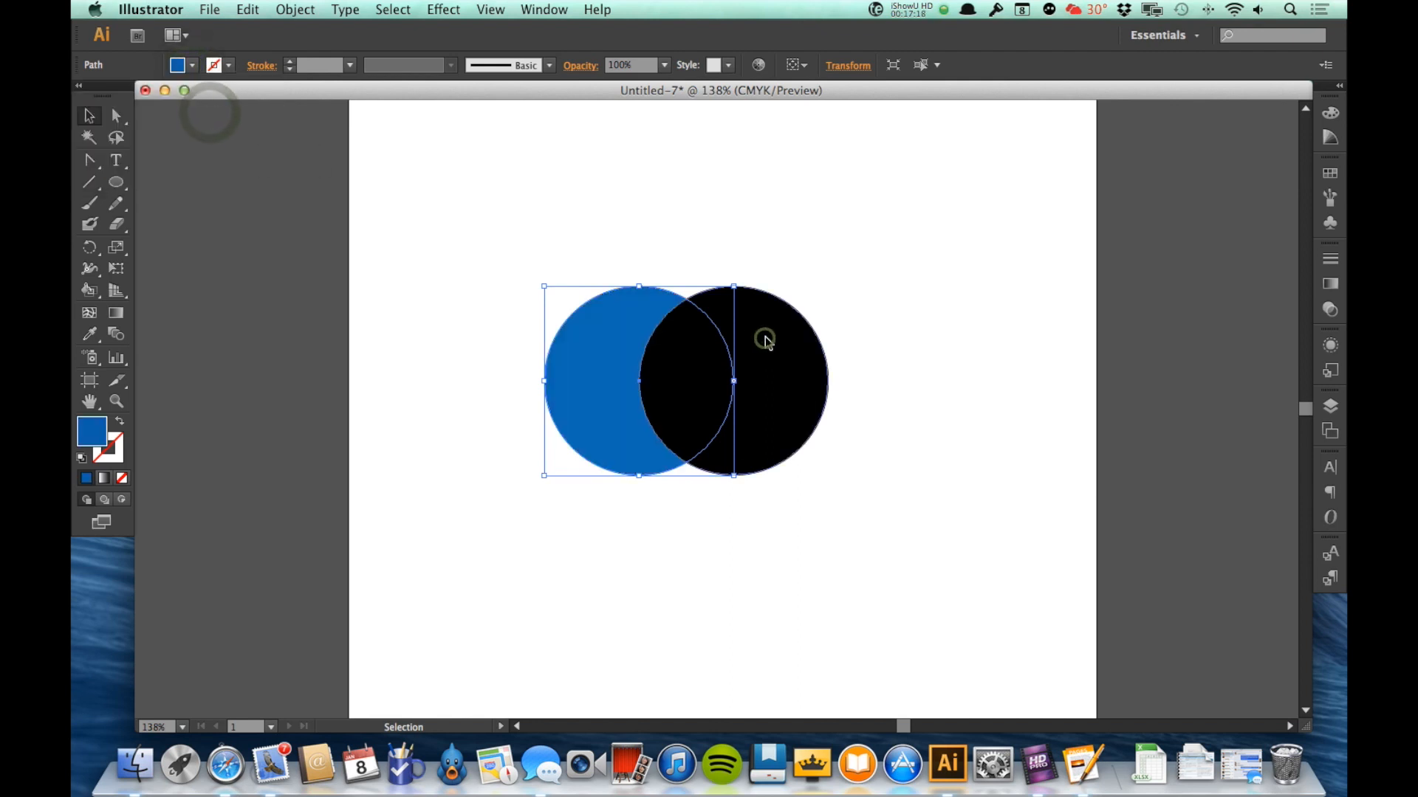
{"action": "left_click", "coordinate": [191, 65]}
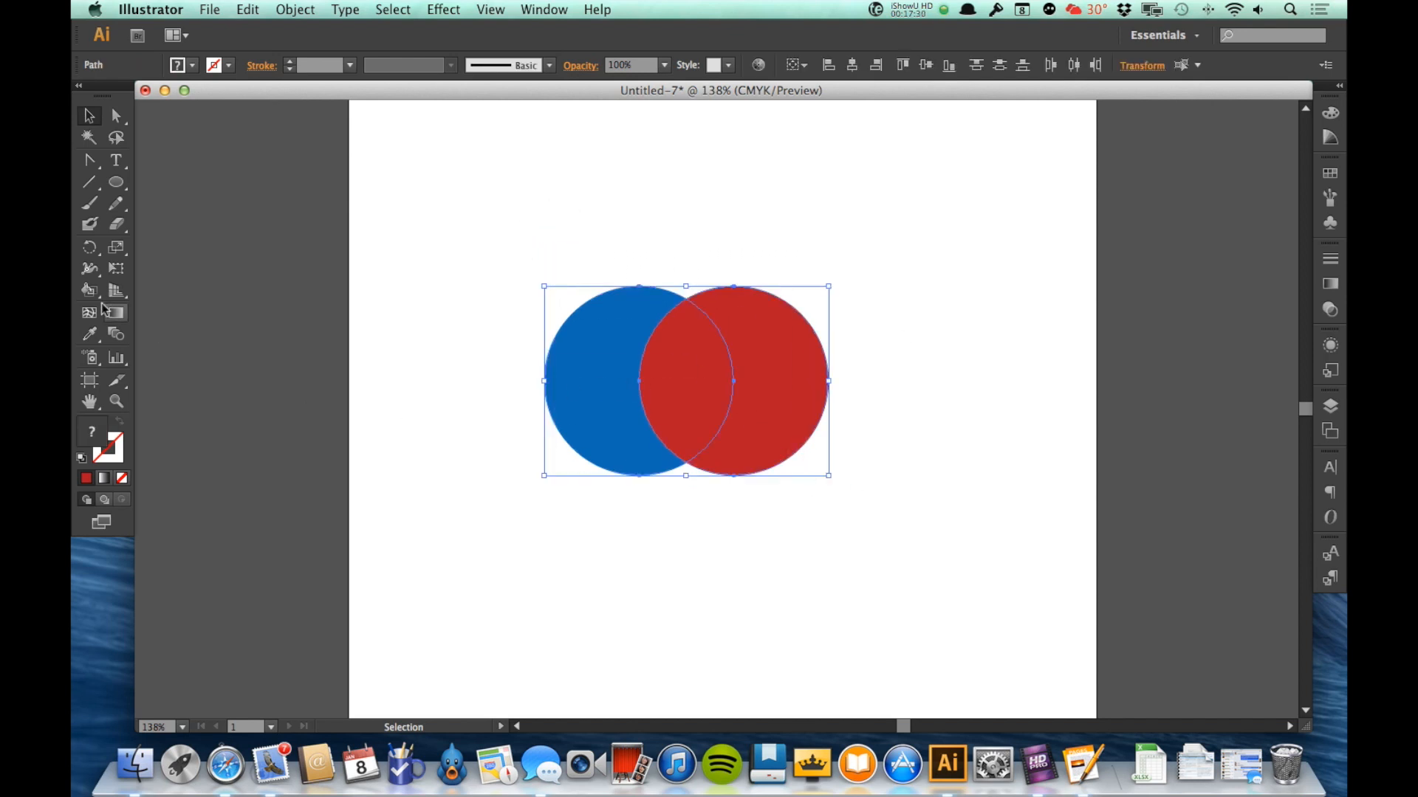
{"action": "mouse_move", "coordinate": [89, 269]}
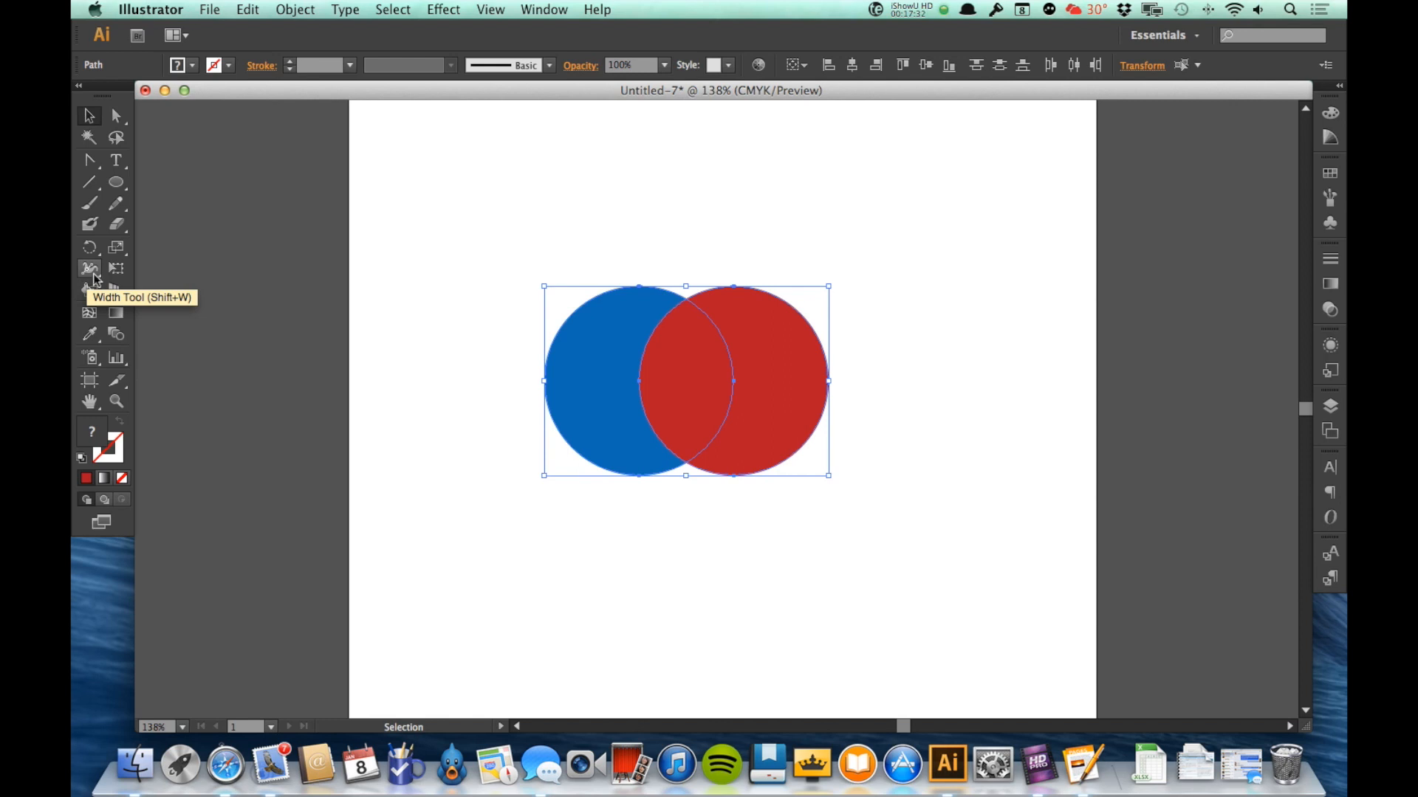
Step: Choose the Shape Builder Tool from the Live Paint Bucket flyout
{"action": "left_click", "coordinate": [88, 291]}
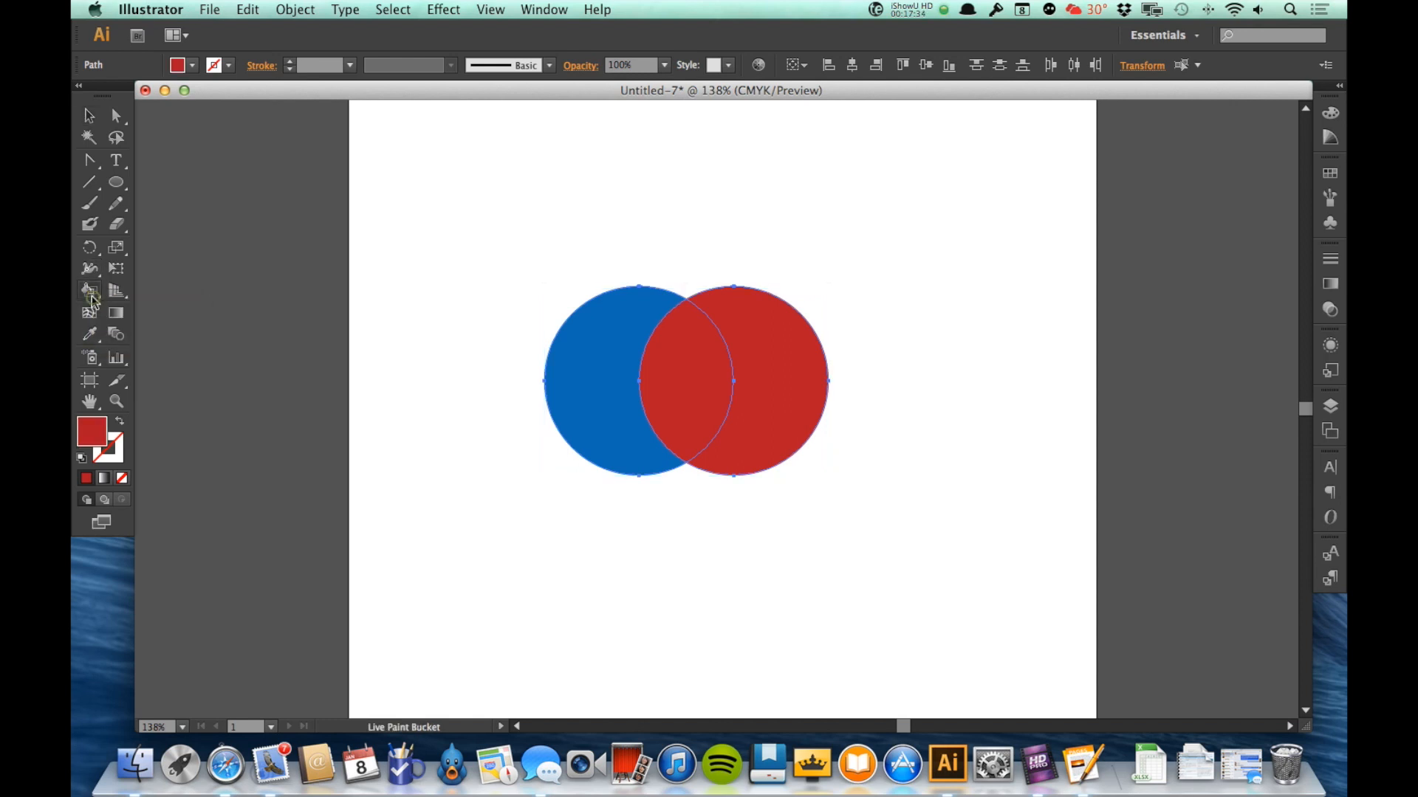
{"action": "left_click", "coordinate": [89, 291]}
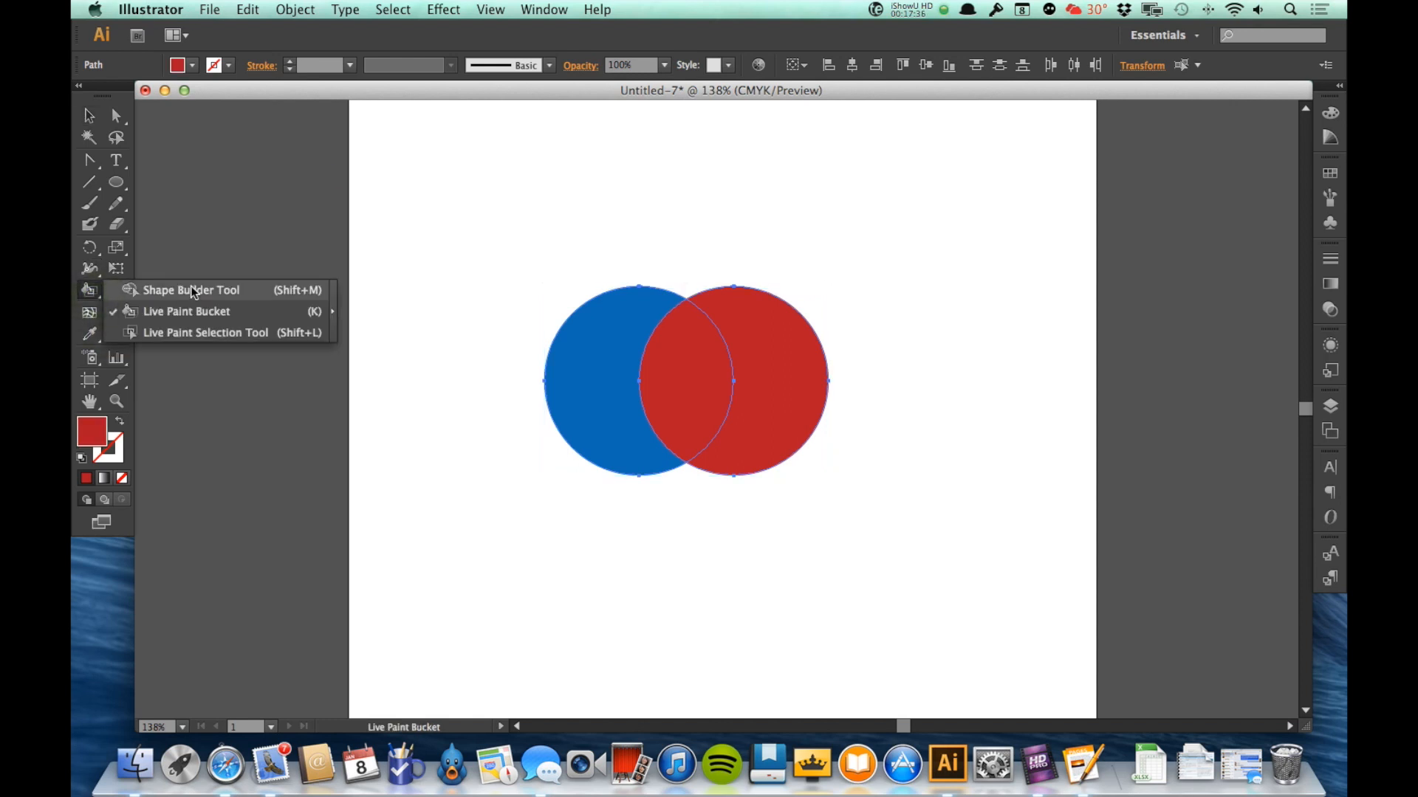
{"action": "mouse_move", "coordinate": [154, 316]}
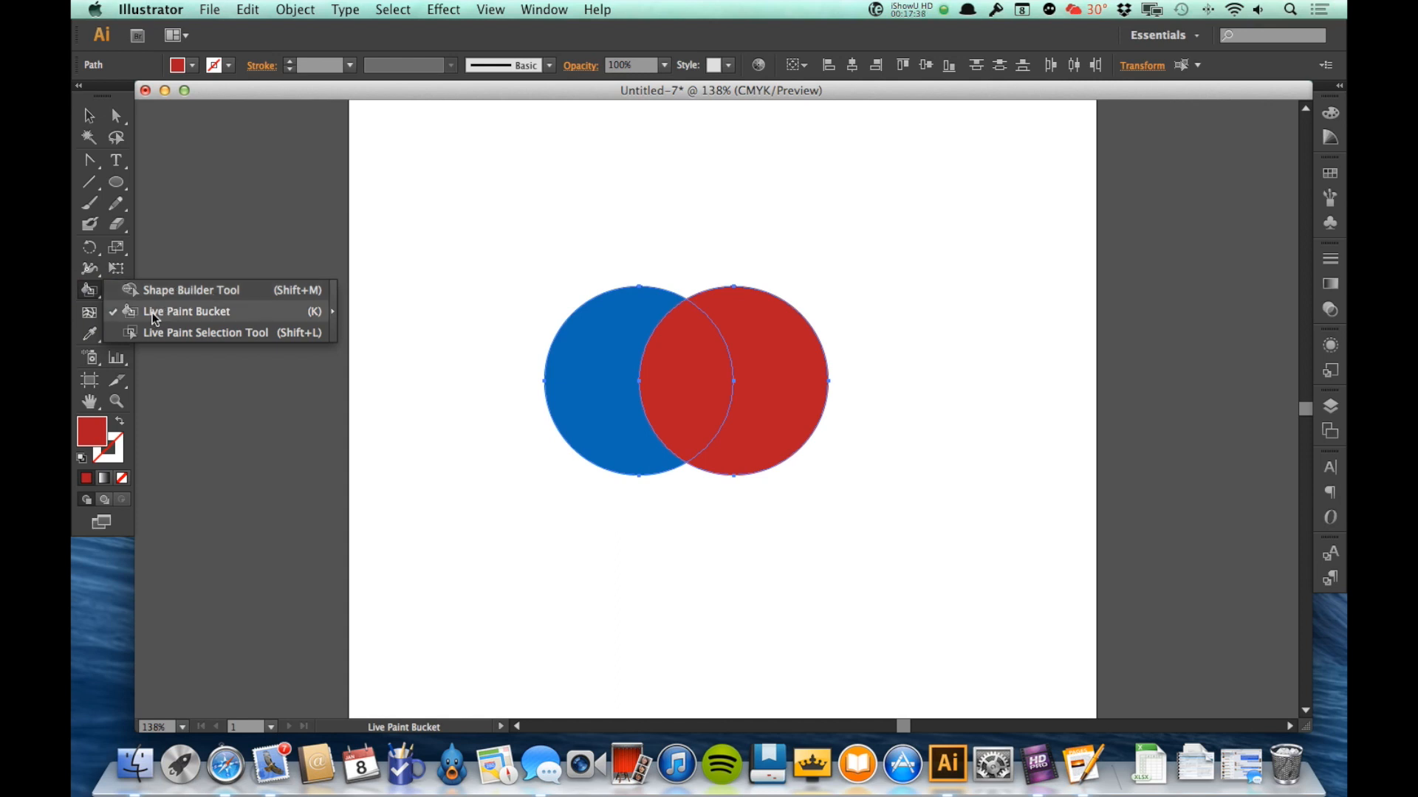
{"action": "mouse_move", "coordinate": [246, 291]}
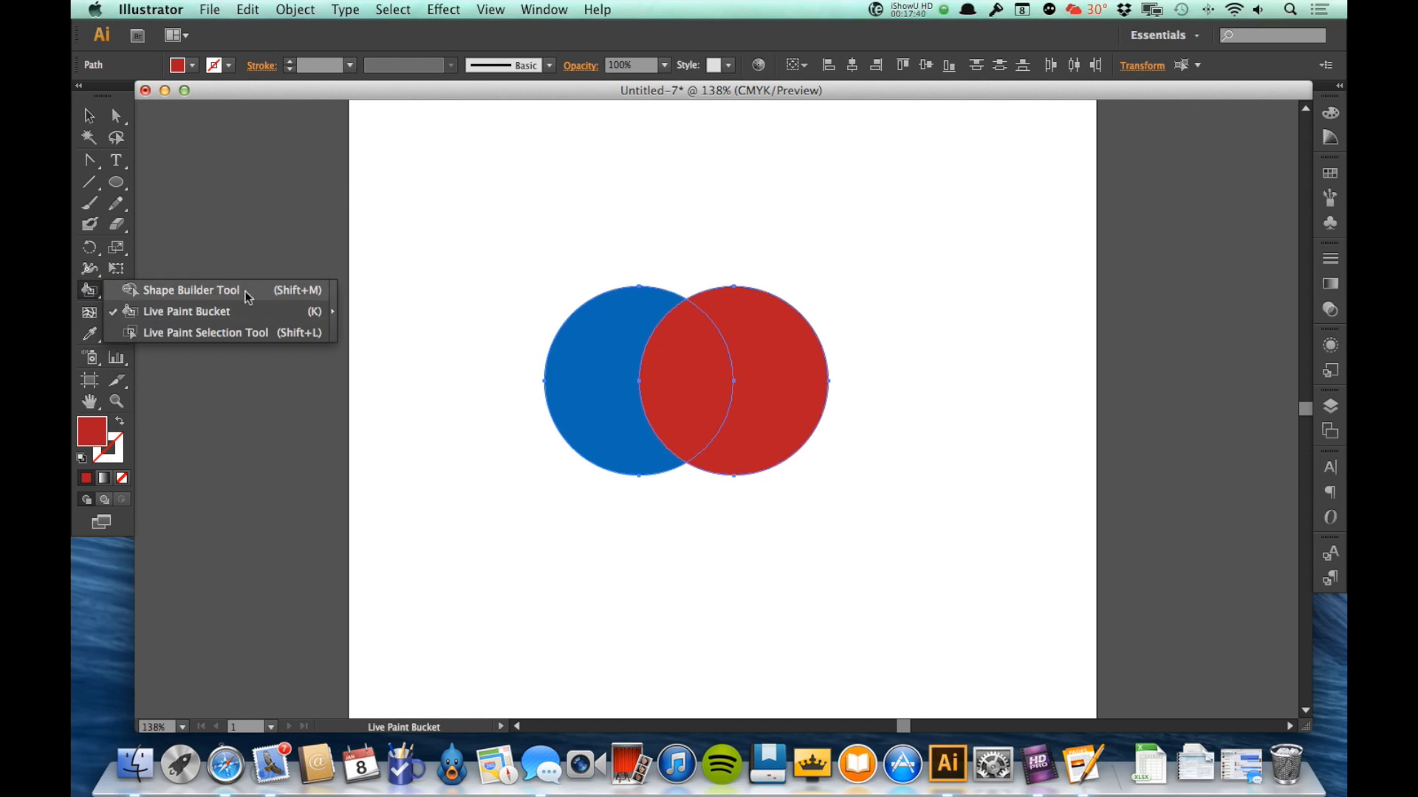
{"action": "left_click", "coordinate": [191, 290]}
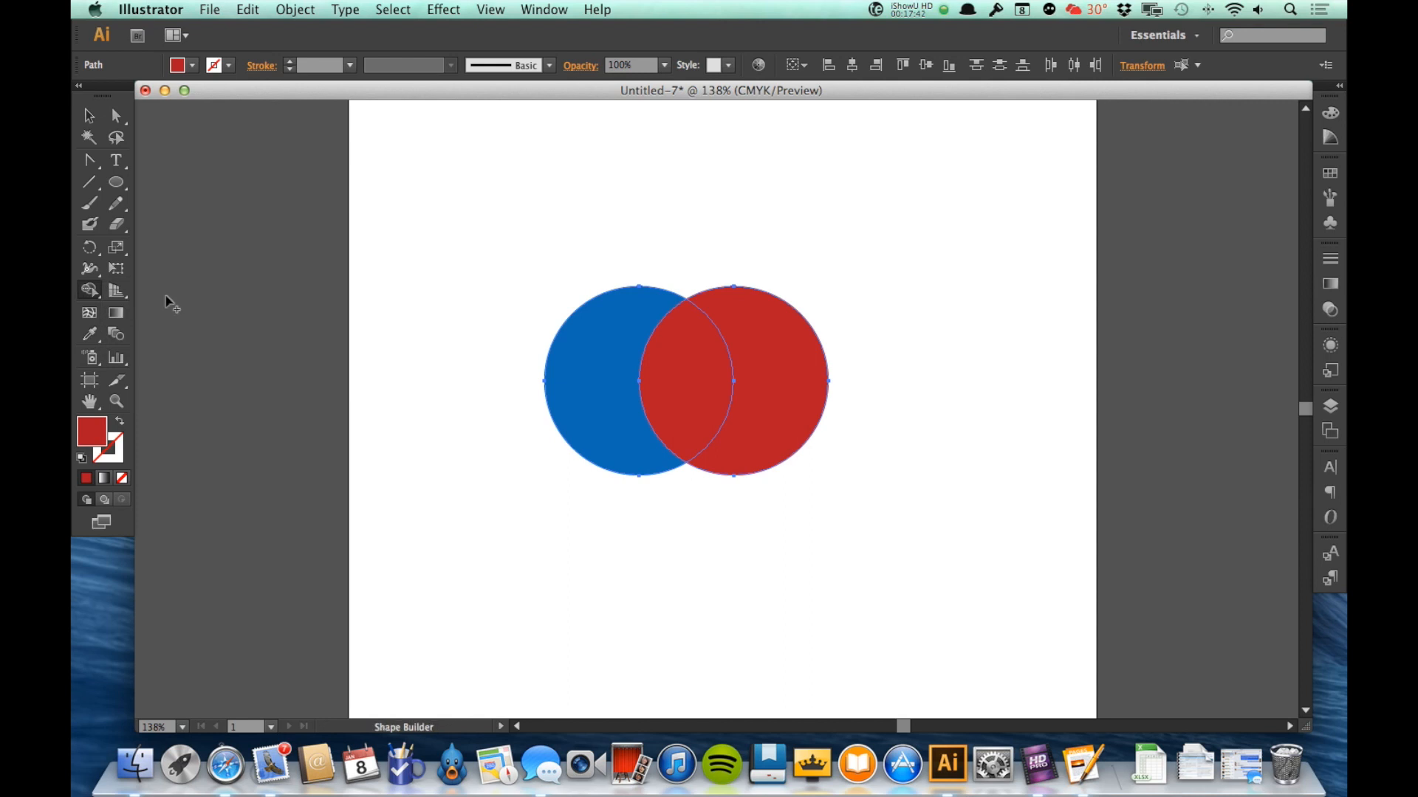
{"action": "mouse_move", "coordinate": [89, 291]}
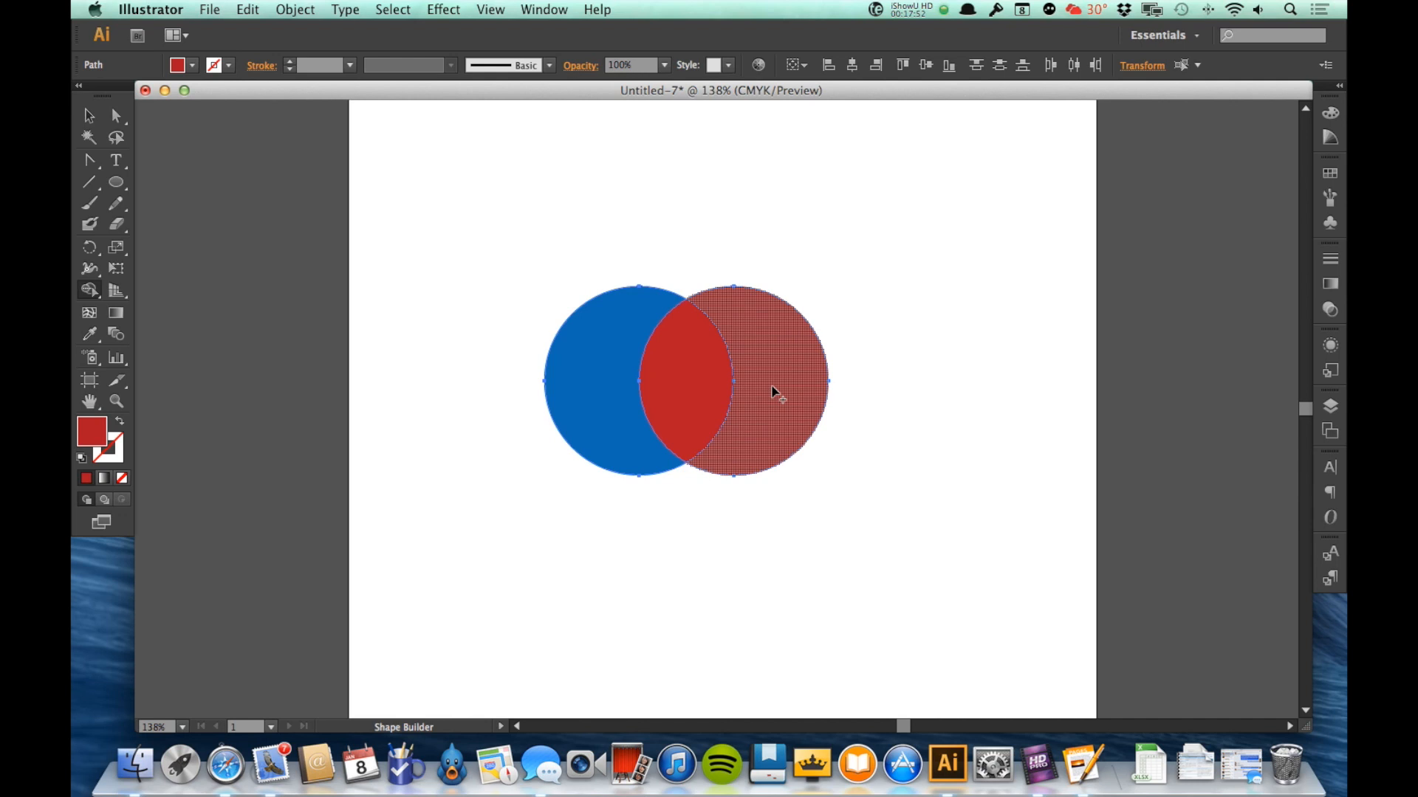
Step: Delete the red circle and the overlap region, leaving a blue crescent
{"action": "left_click", "coordinate": [615, 397]}
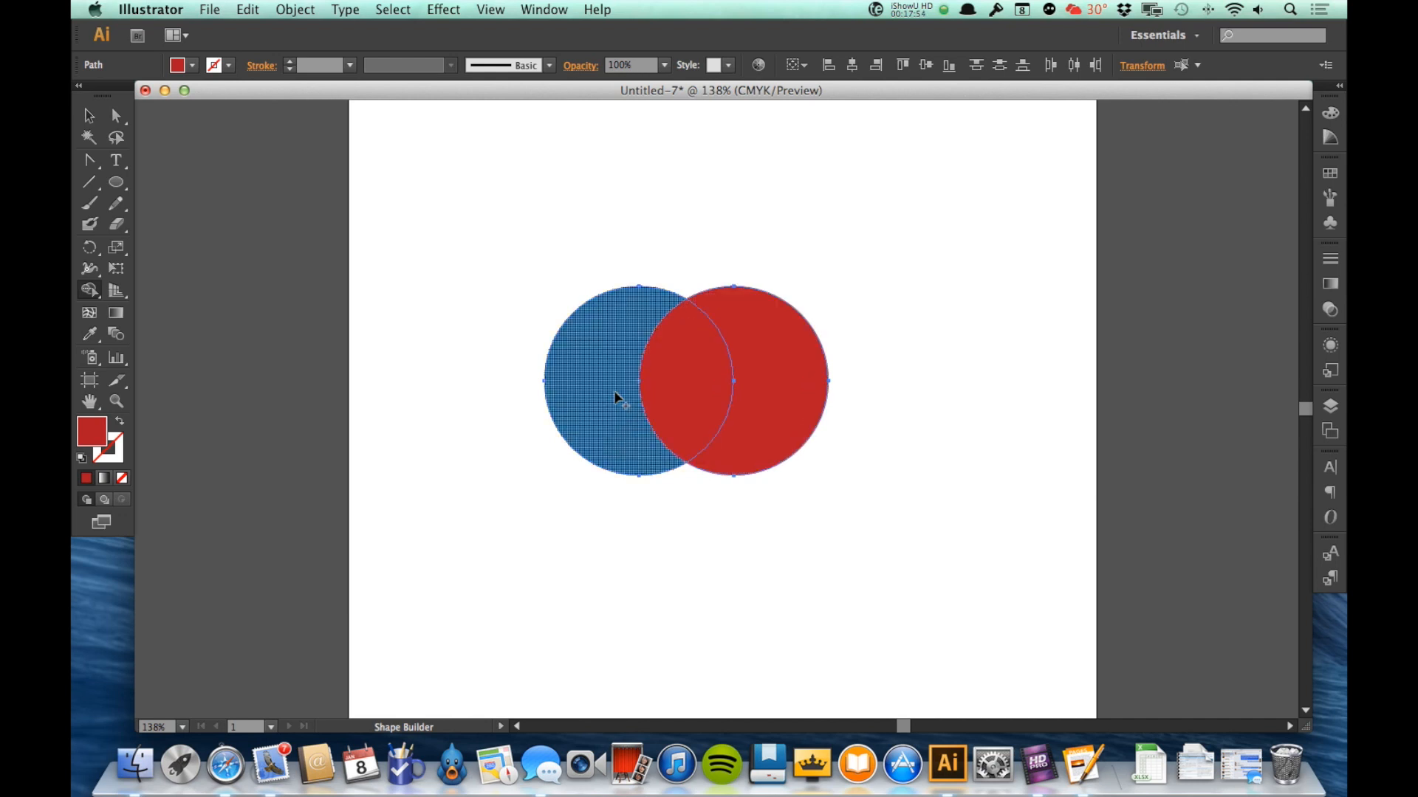
{"action": "left_click", "coordinate": [773, 409]}
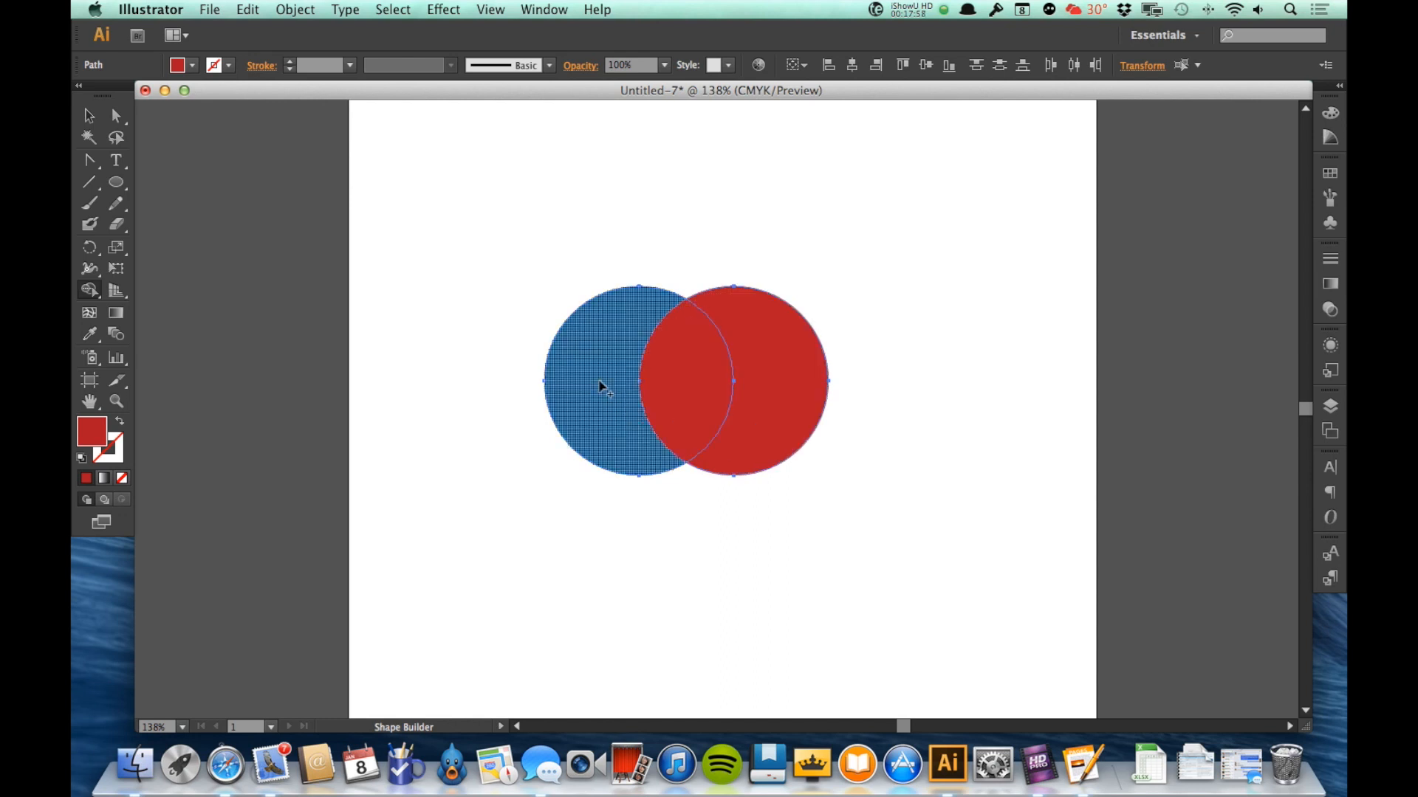
{"action": "left_click_drag", "start_coordinate": [601, 379], "coordinate": [778, 380]}
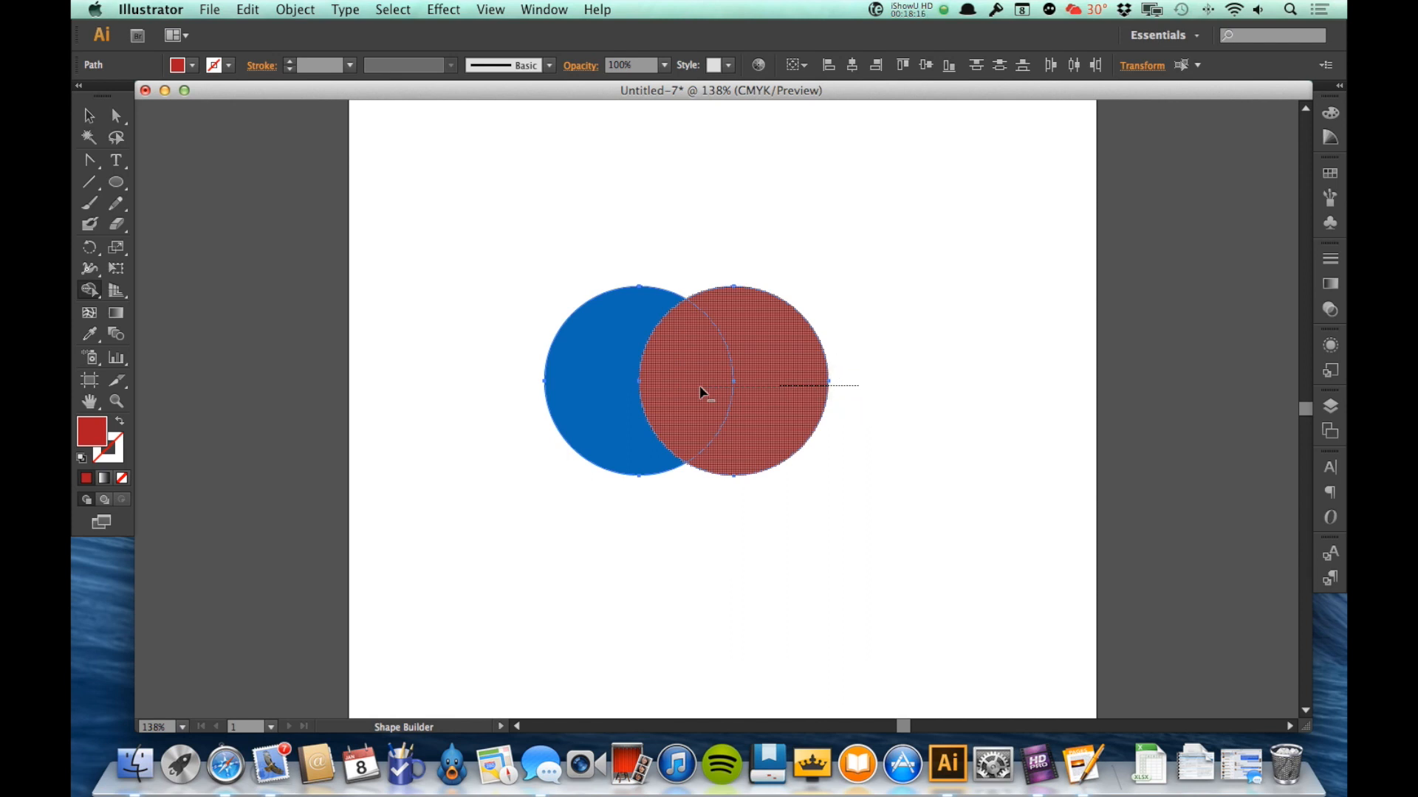
{"action": "left_click", "coordinate": [732, 380]}
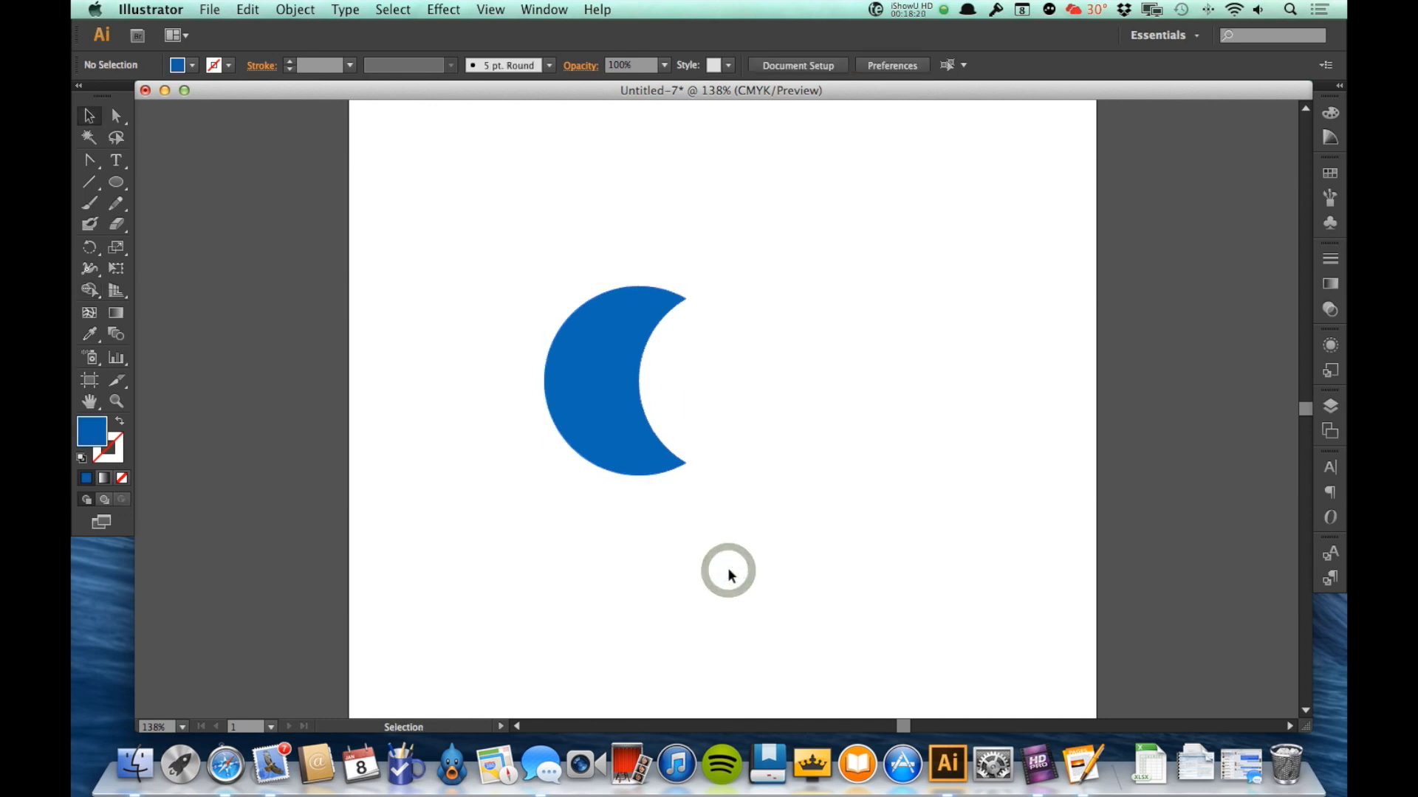
{"action": "mouse_move", "coordinate": [591, 378]}
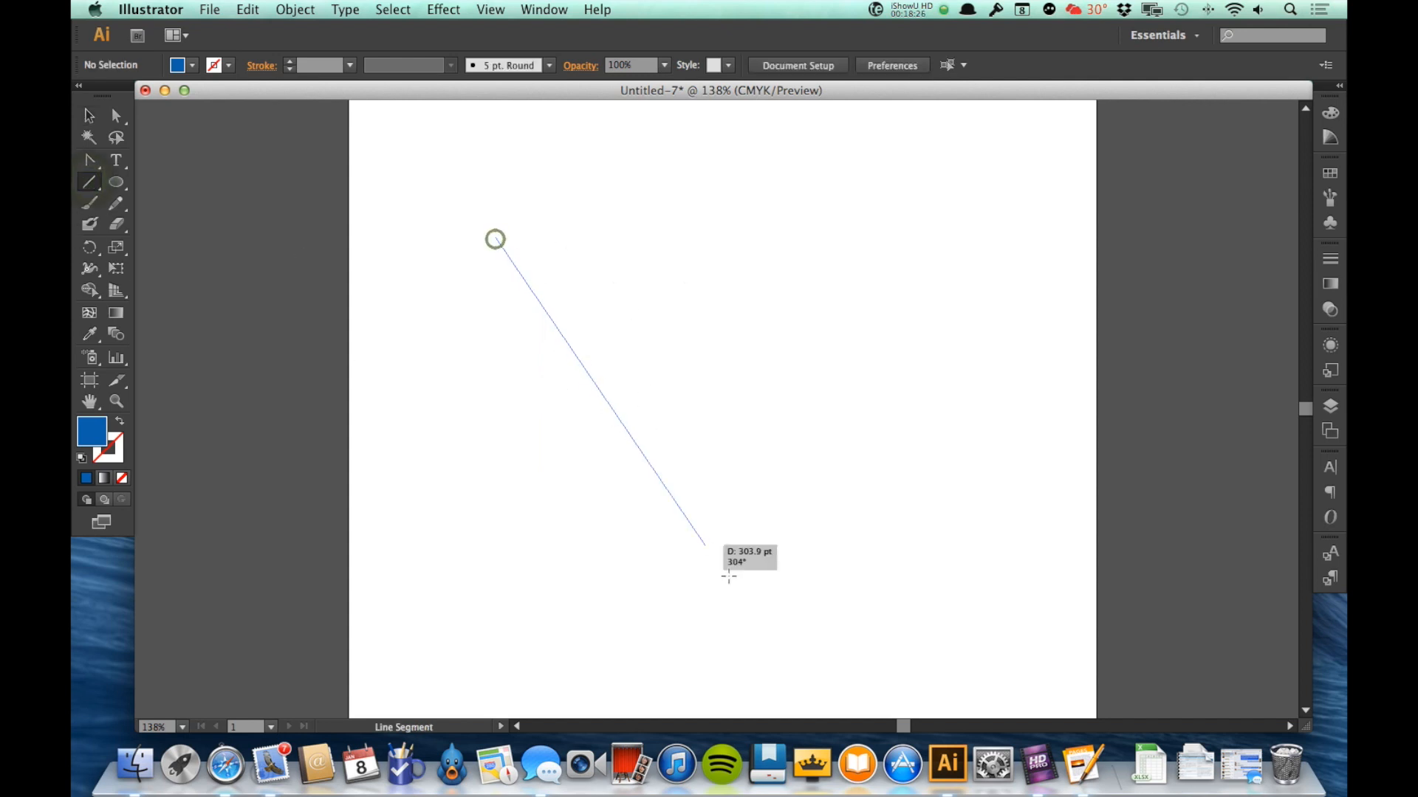
{"action": "left_click_drag", "start_coordinate": [494, 239], "coordinate": [829, 562]}
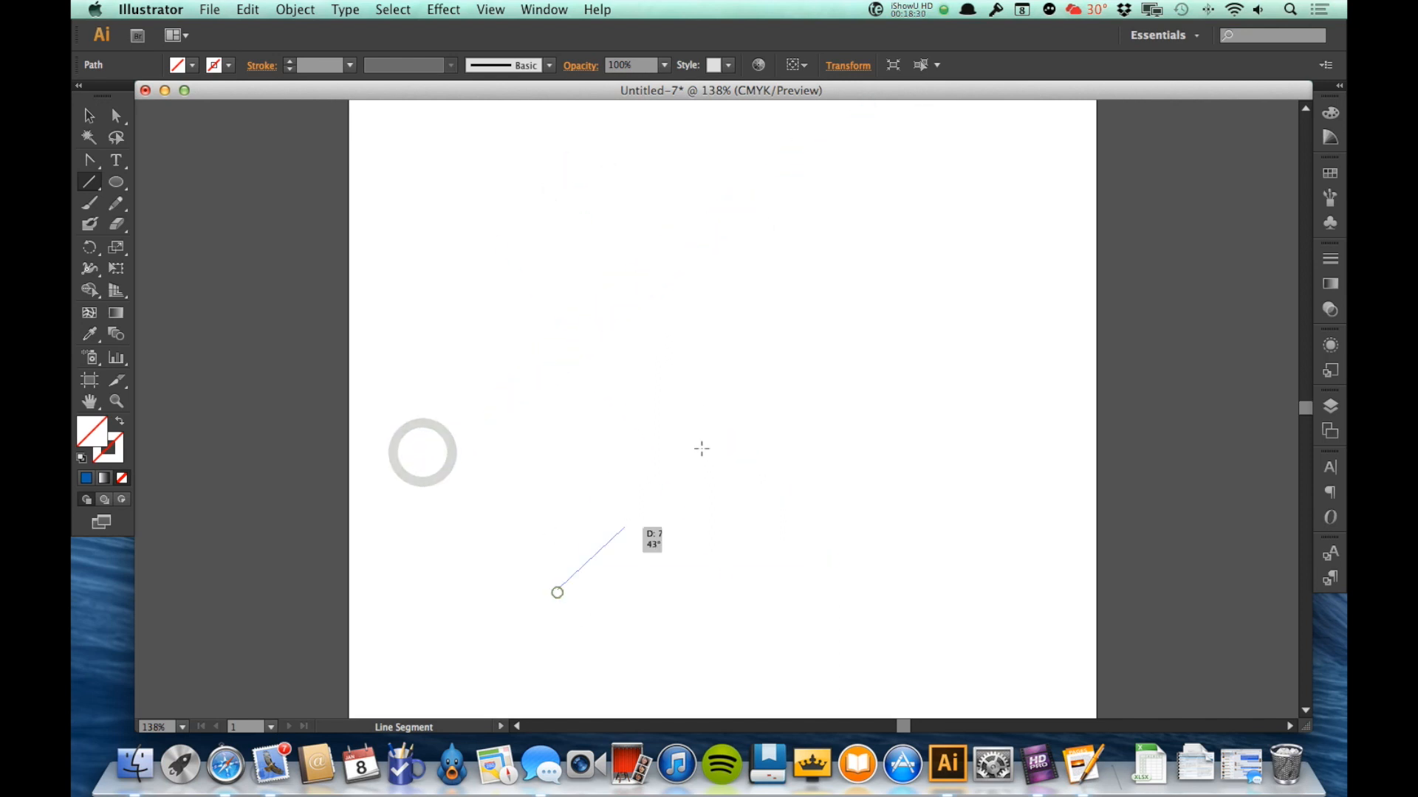
{"action": "left_click_drag", "start_coordinate": [557, 592], "coordinate": [861, 108]}
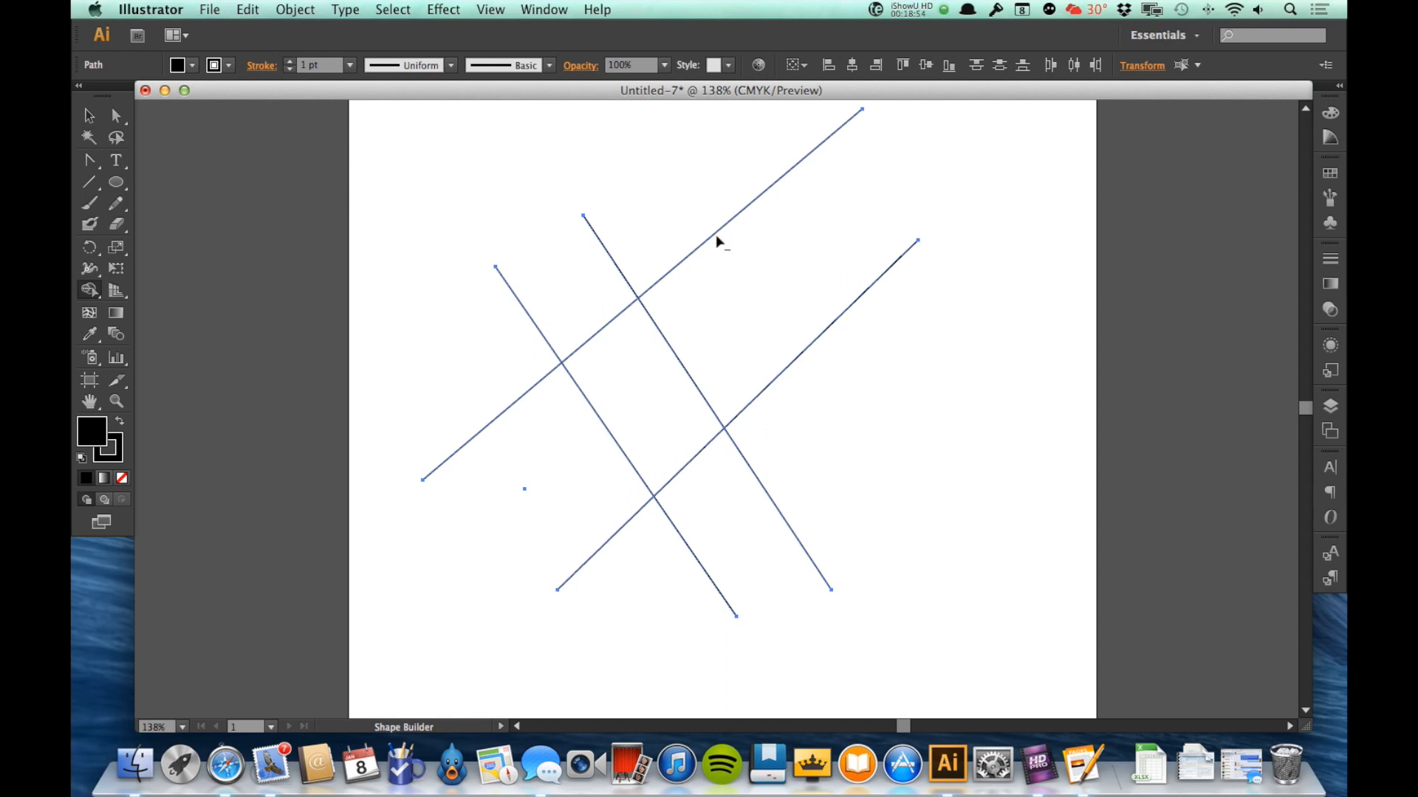
{"action": "mouse_move", "coordinate": [651, 298]}
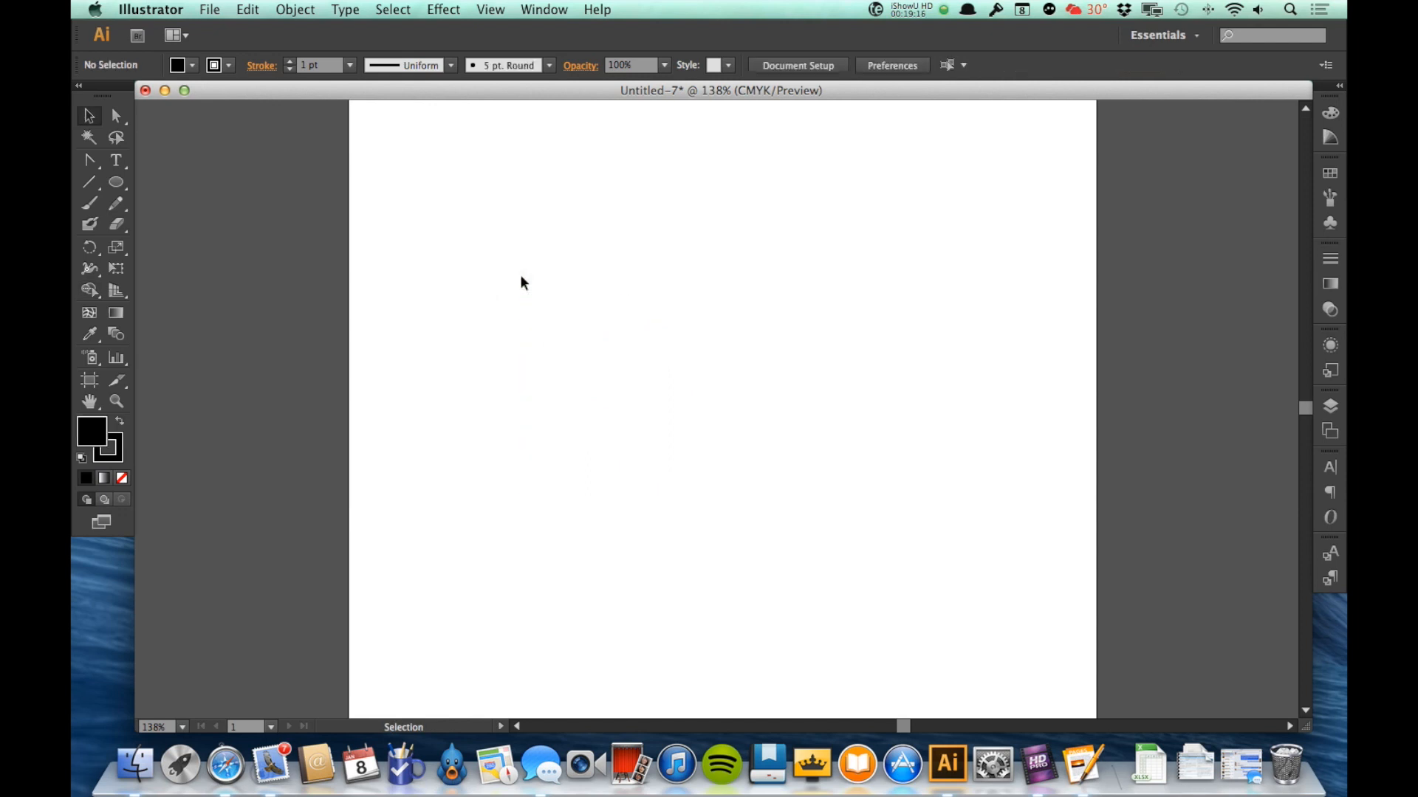
{"action": "mouse_move", "coordinate": [263, 370]}
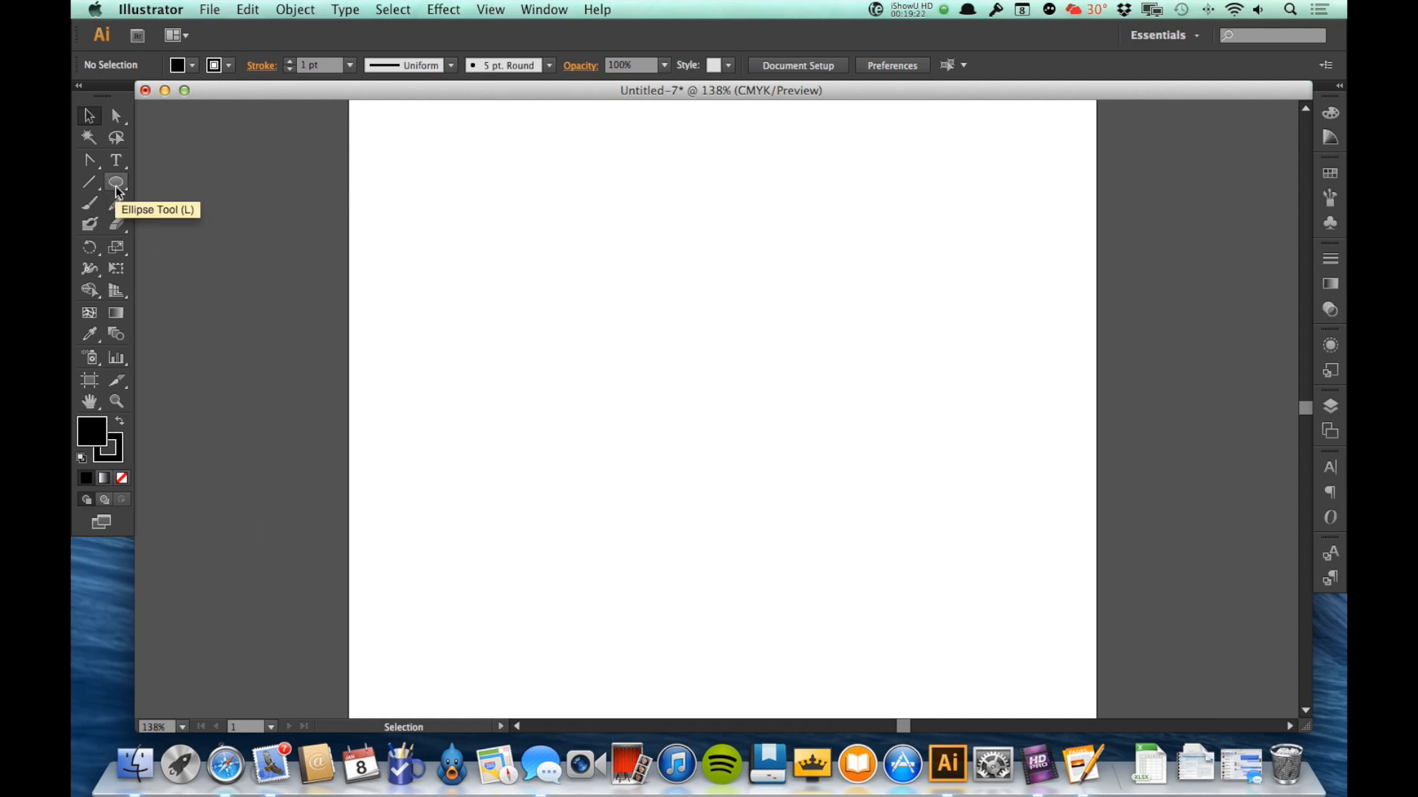
Step: Draw the rounded square can body and remove its fill
{"action": "left_click", "coordinate": [115, 183]}
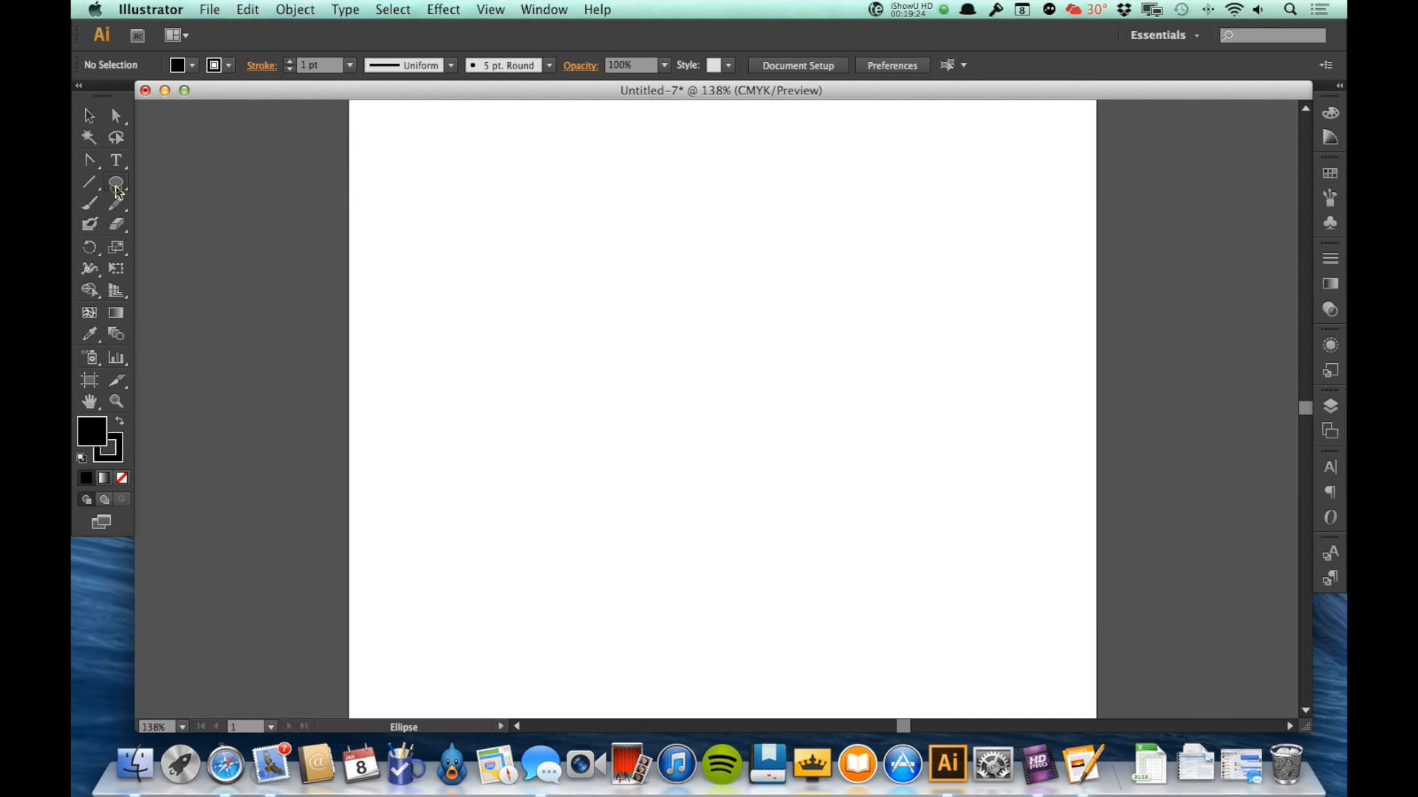
{"action": "left_click", "coordinate": [115, 185]}
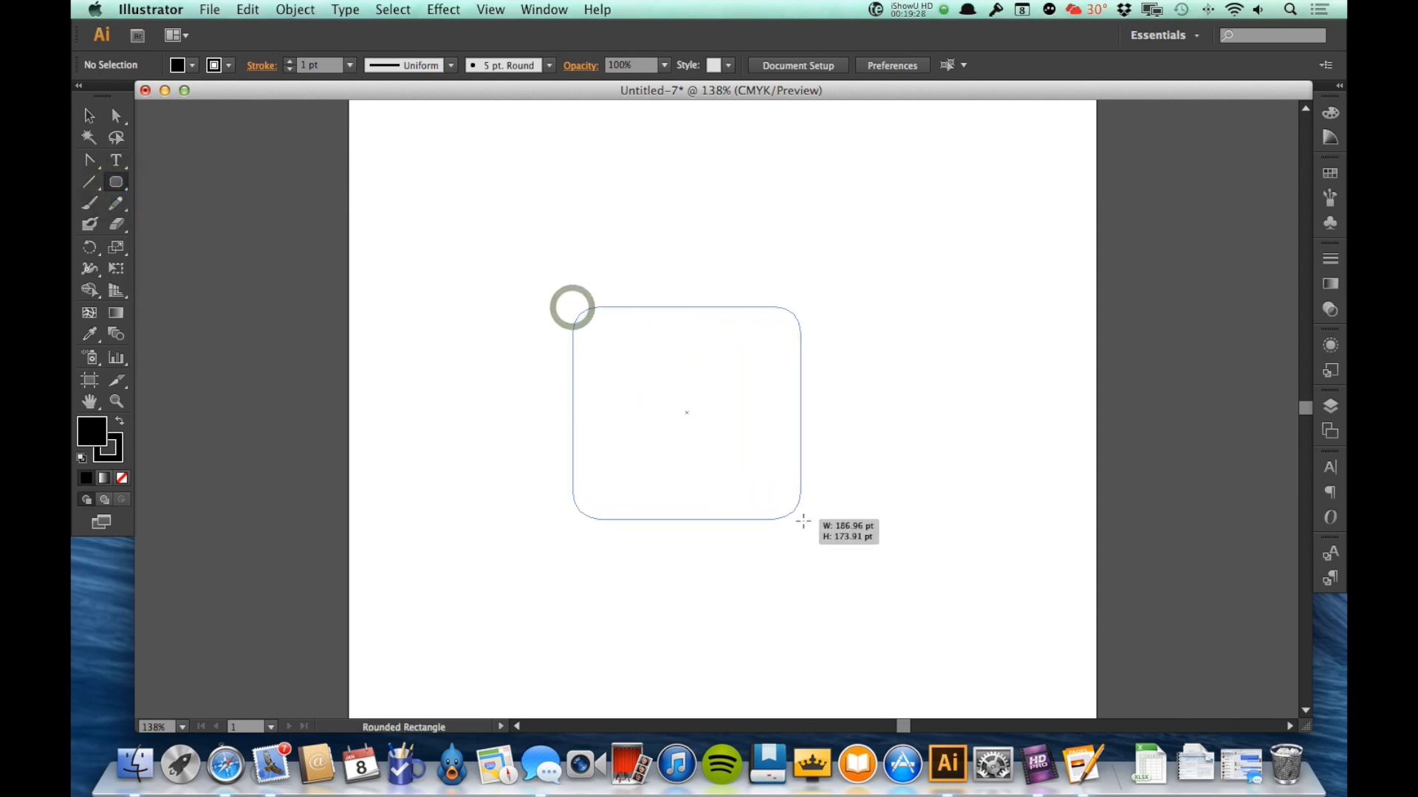
{"action": "left_click_drag", "start_coordinate": [571, 307], "coordinate": [799, 520]}
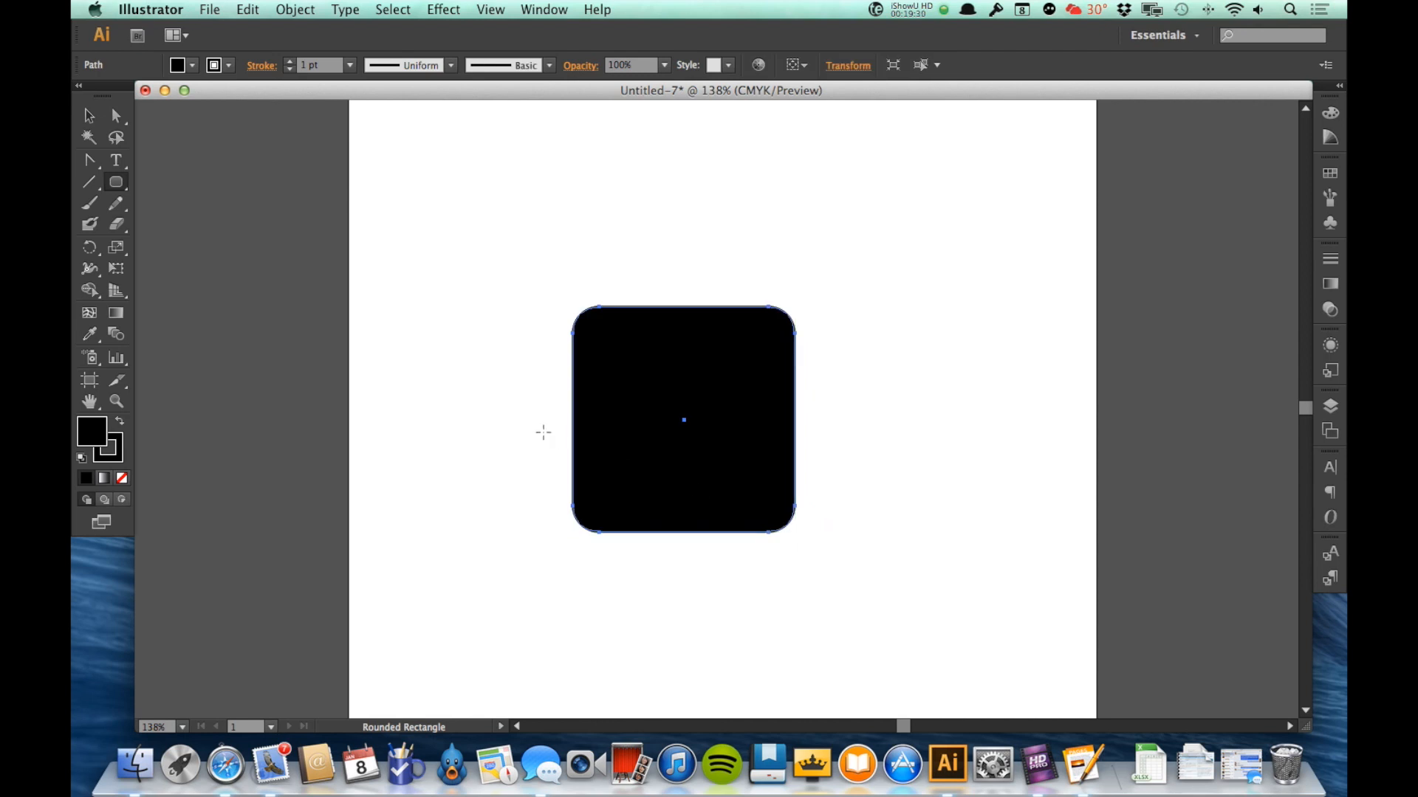
{"action": "left_click", "coordinate": [192, 65]}
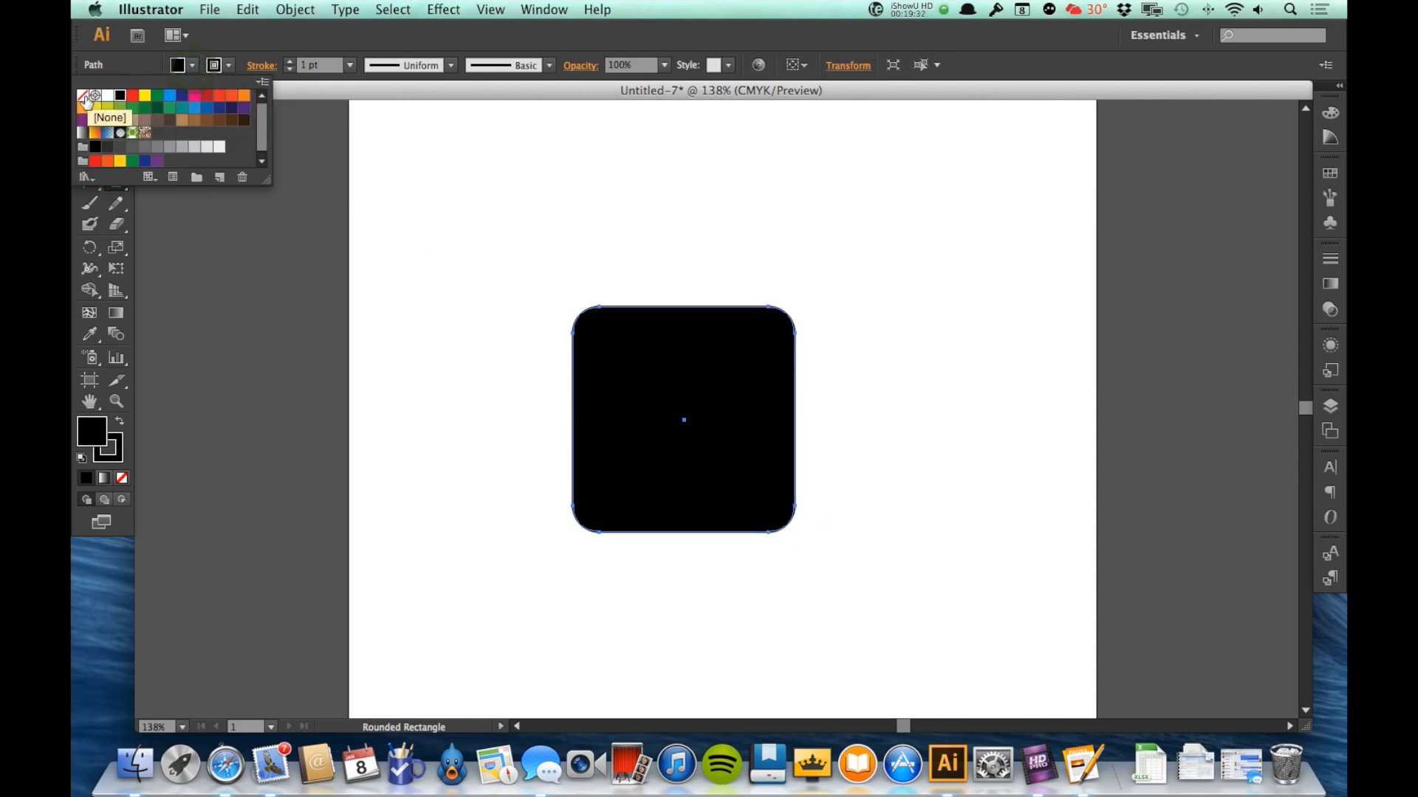
{"action": "left_click", "coordinate": [87, 96]}
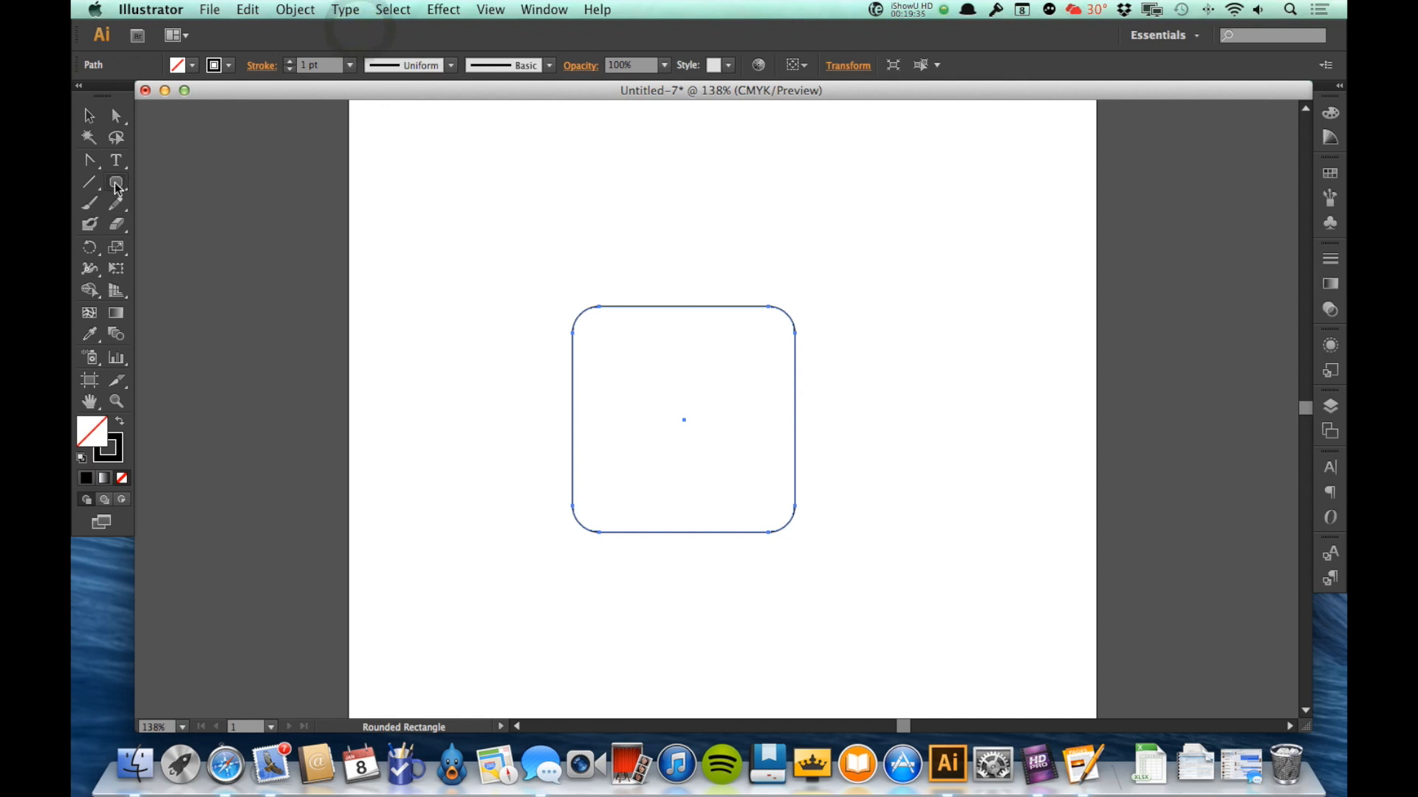
Step: Draw a thin rectangle bar across the body and one edge of the spout
{"action": "left_click", "coordinate": [115, 181]}
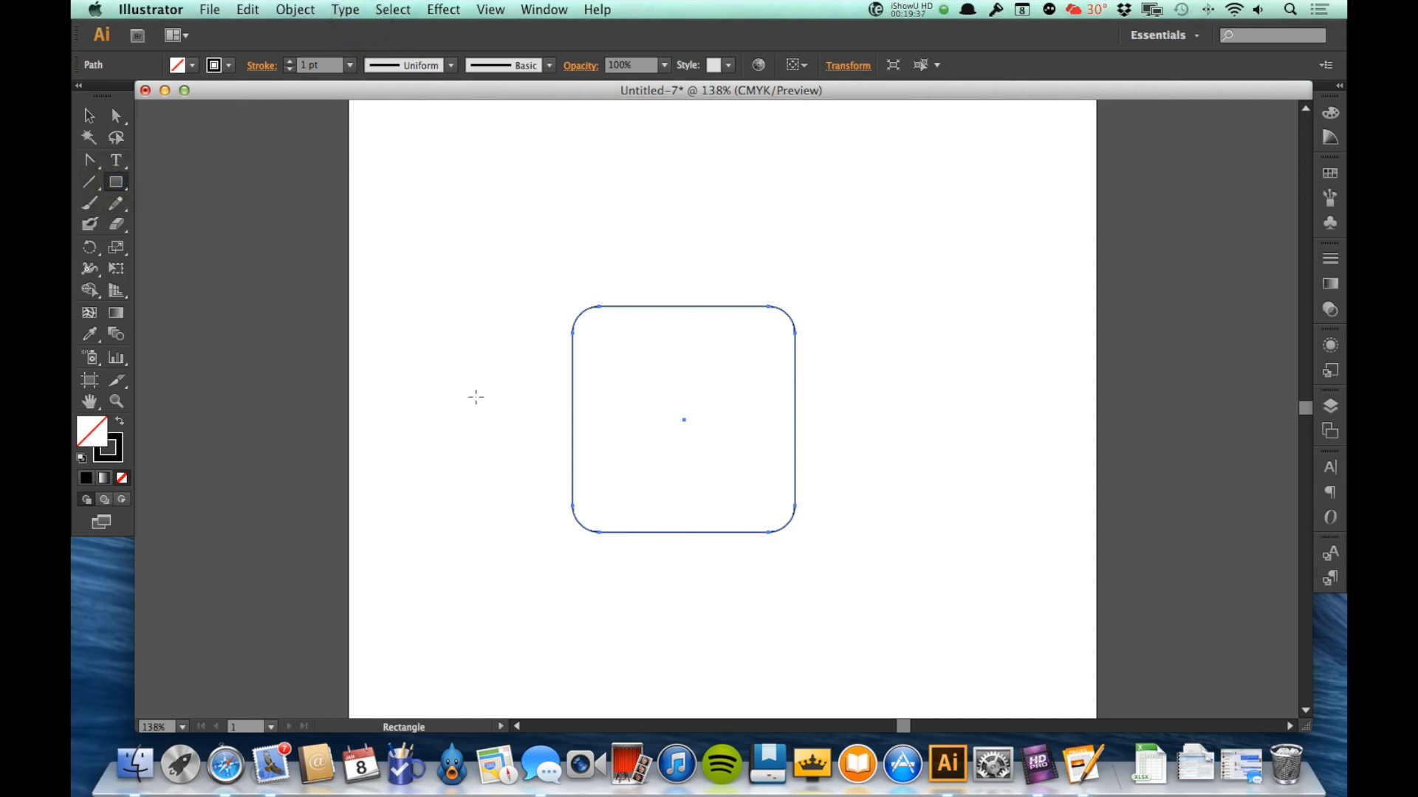
{"action": "left_click_drag", "start_coordinate": [571, 337], "coordinate": [784, 343]}
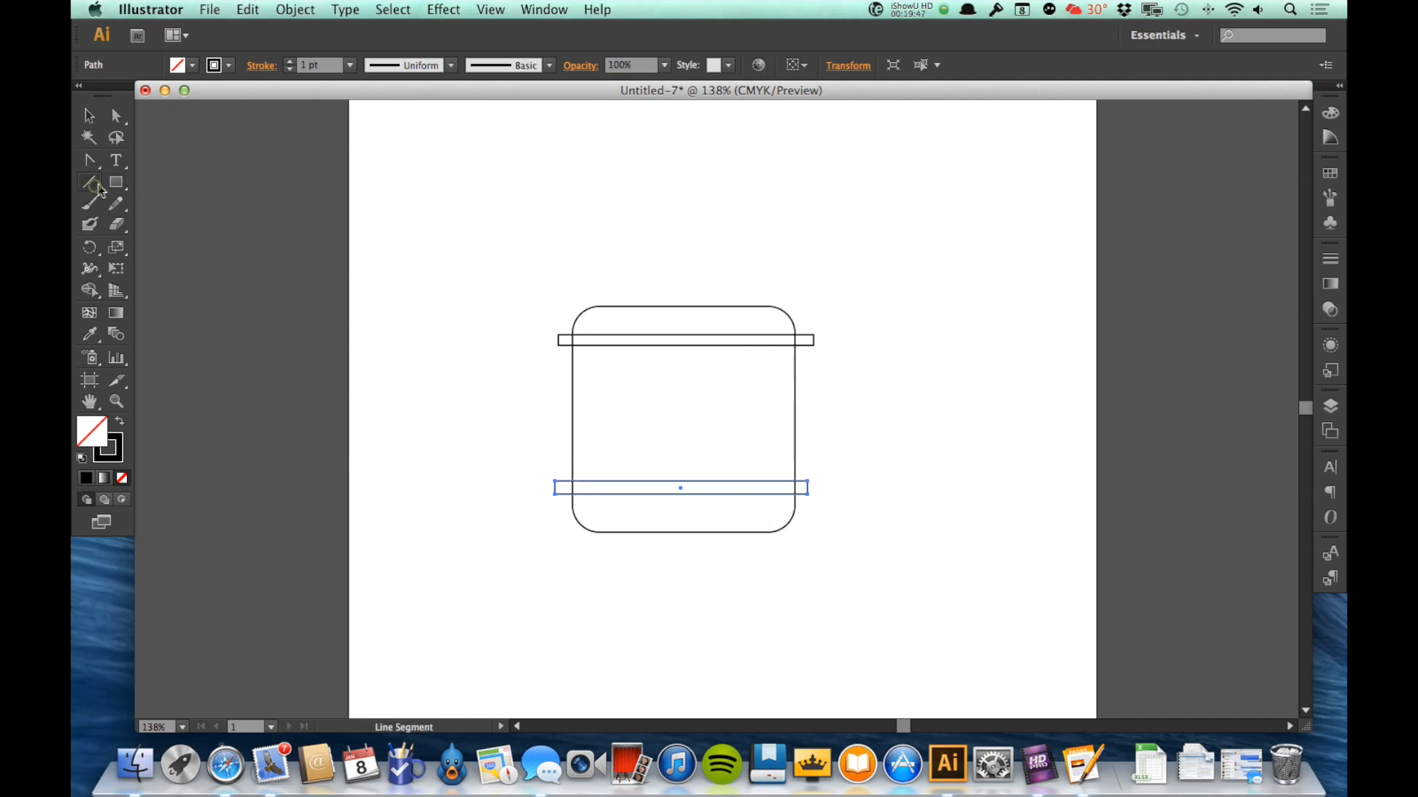
{"action": "left_click_drag", "start_coordinate": [772, 382], "coordinate": [945, 272]}
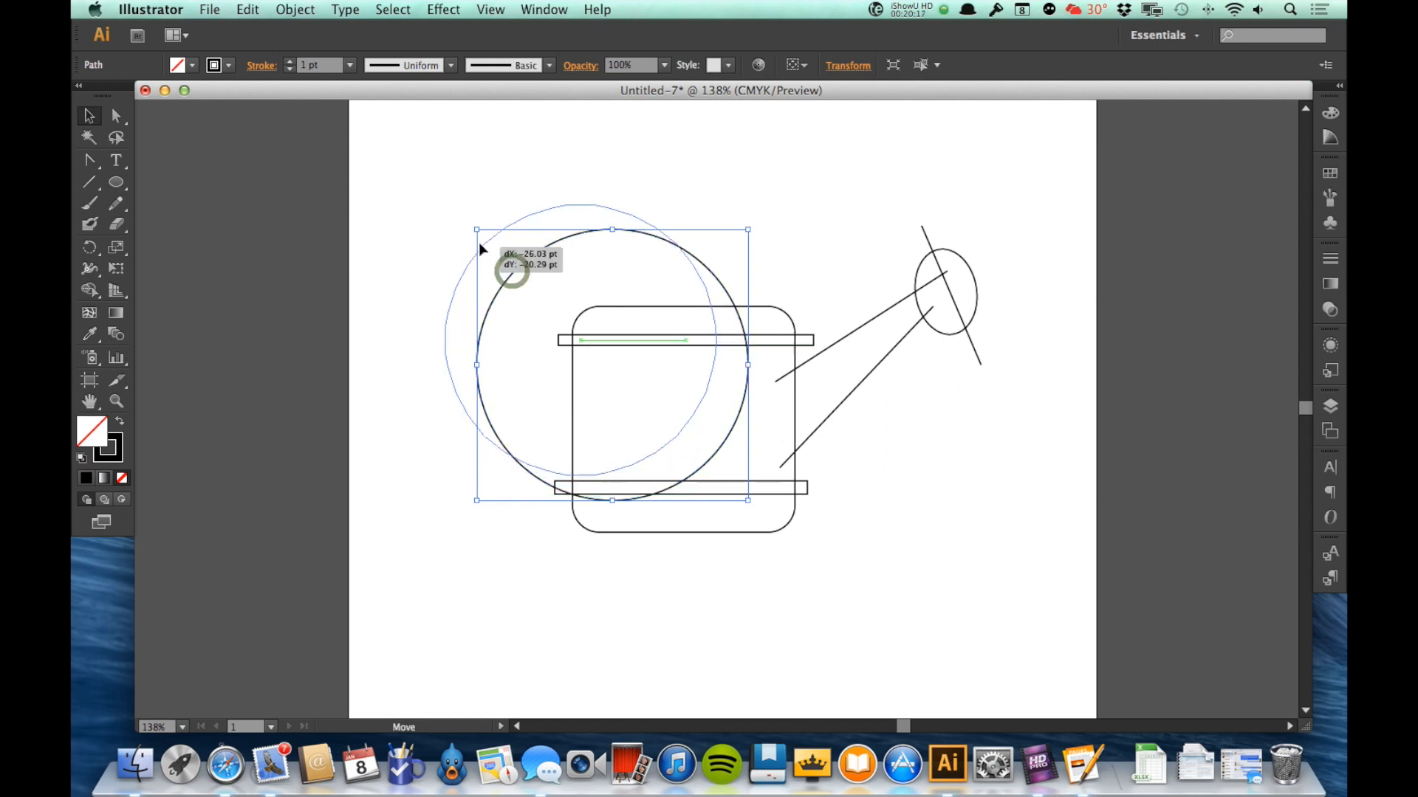
Step: Place the large handle circle over the body's left and scale a smaller copy inside it
{"action": "left_click_drag", "start_coordinate": [529, 271], "coordinate": [470, 242]}
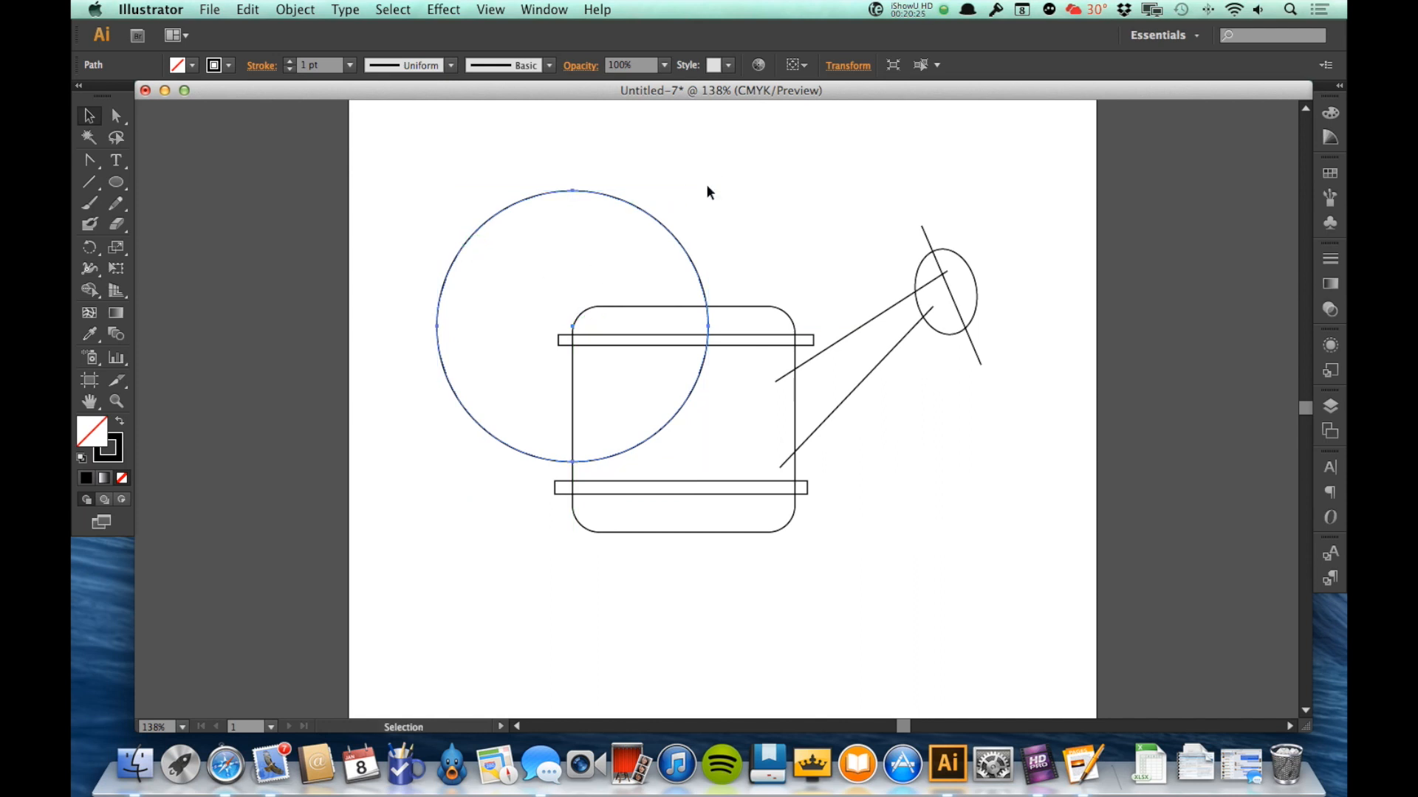
{"action": "left_click", "coordinate": [247, 8]}
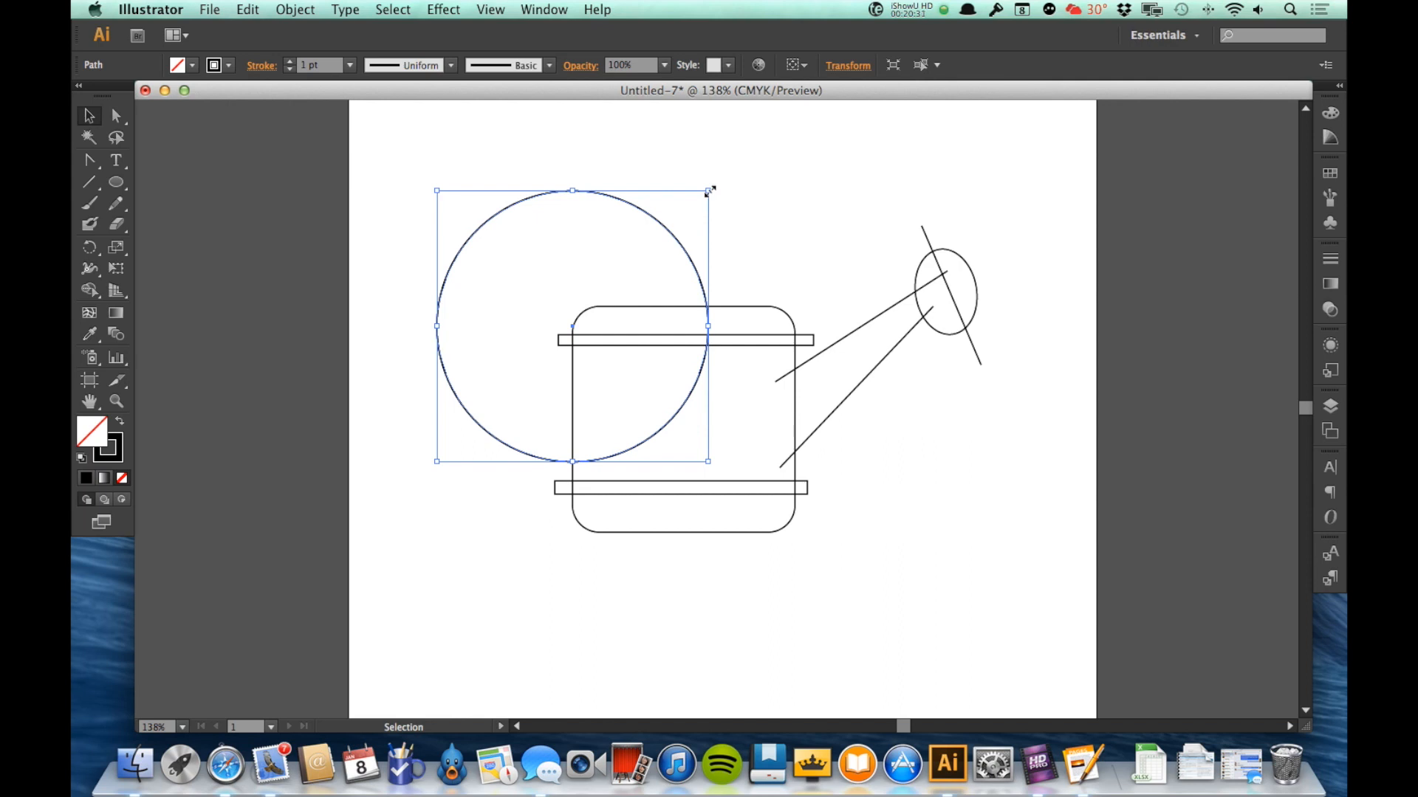
{"action": "left_click_drag", "start_coordinate": [707, 190], "coordinate": [700, 196]}
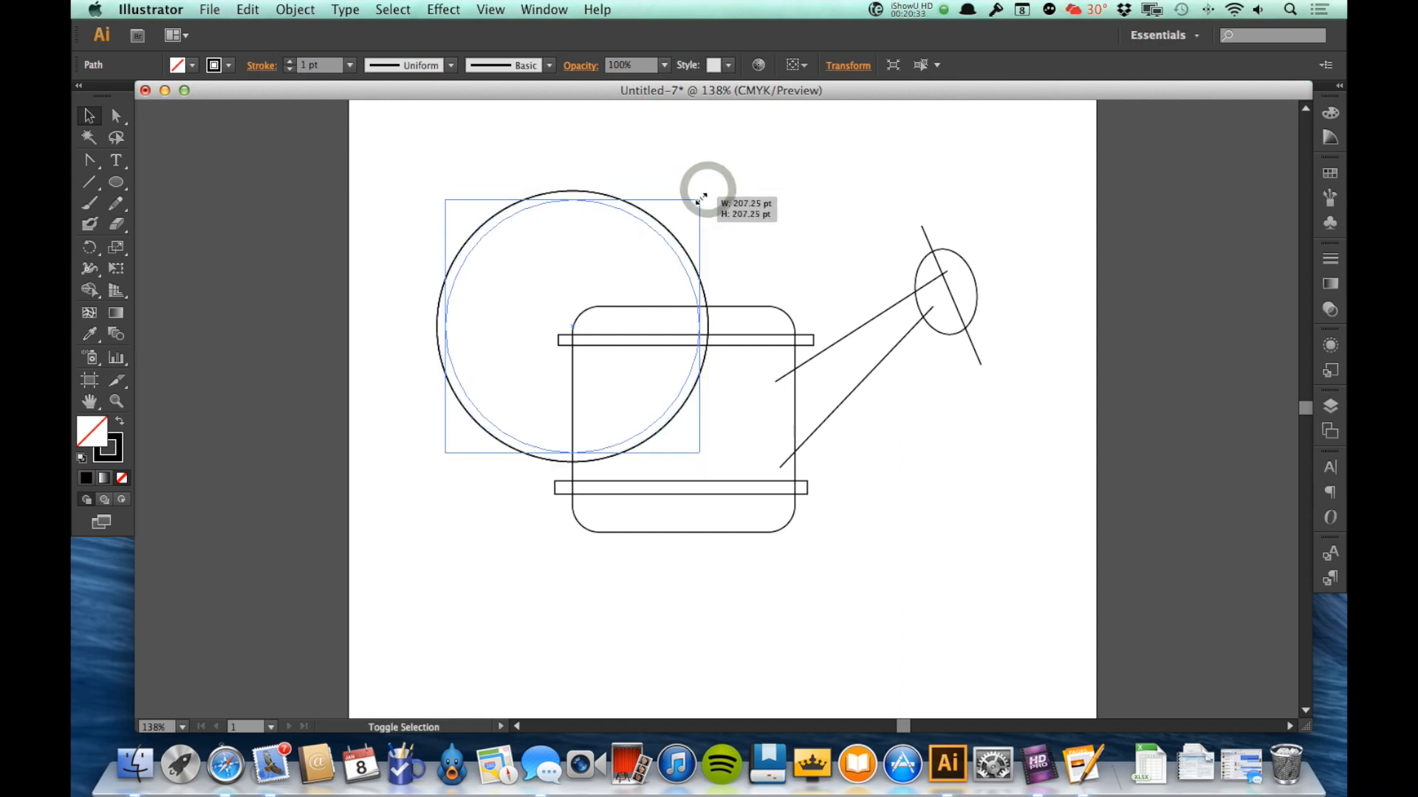
{"action": "left_click_drag", "start_coordinate": [703, 201], "coordinate": [697, 205]}
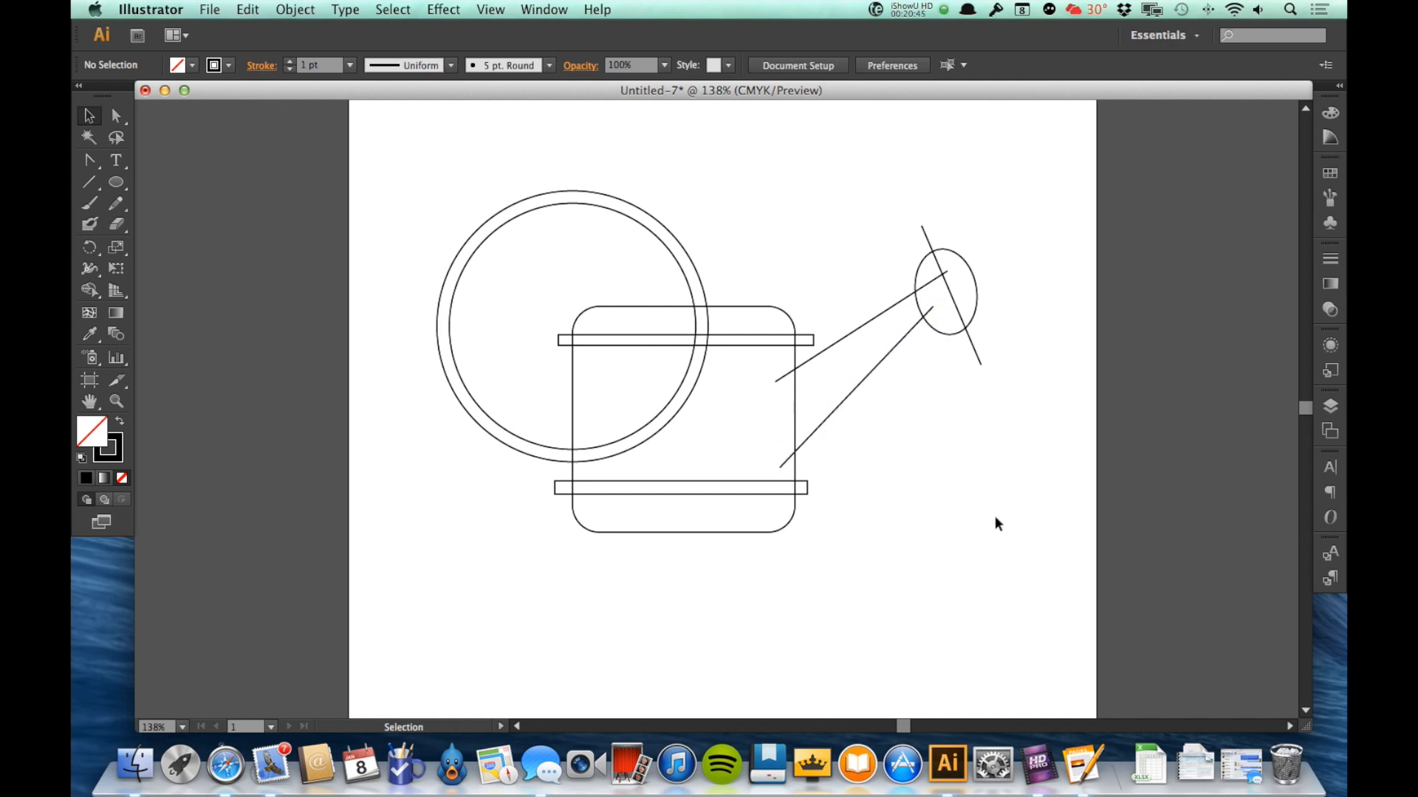
Step: Select all the can's shapes and switch to the Shape Builder Tool to merge them
{"action": "left_click_drag", "start_coordinate": [378, 213], "coordinate": [504, 291]}
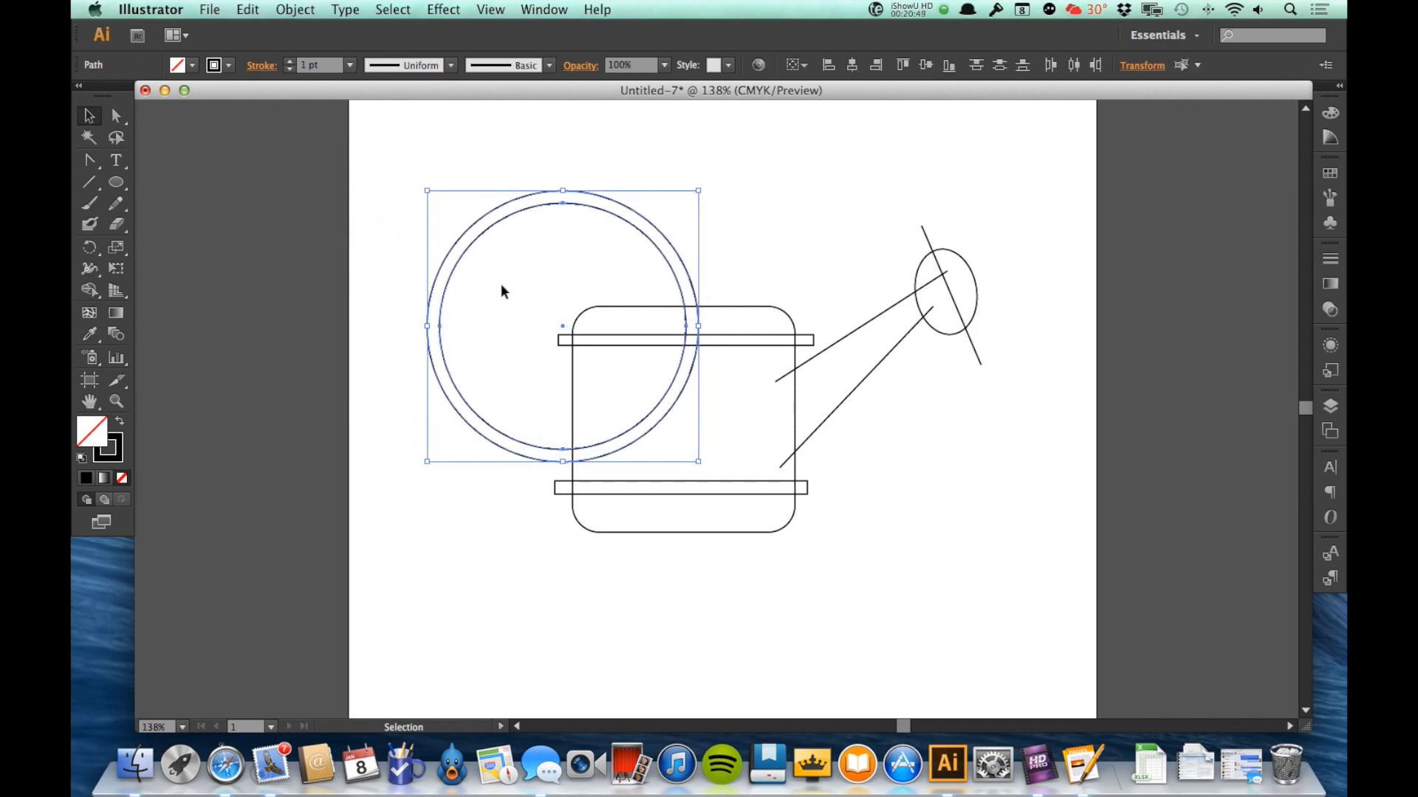
{"action": "left_click_drag", "start_coordinate": [562, 325], "coordinate": [542, 325]}
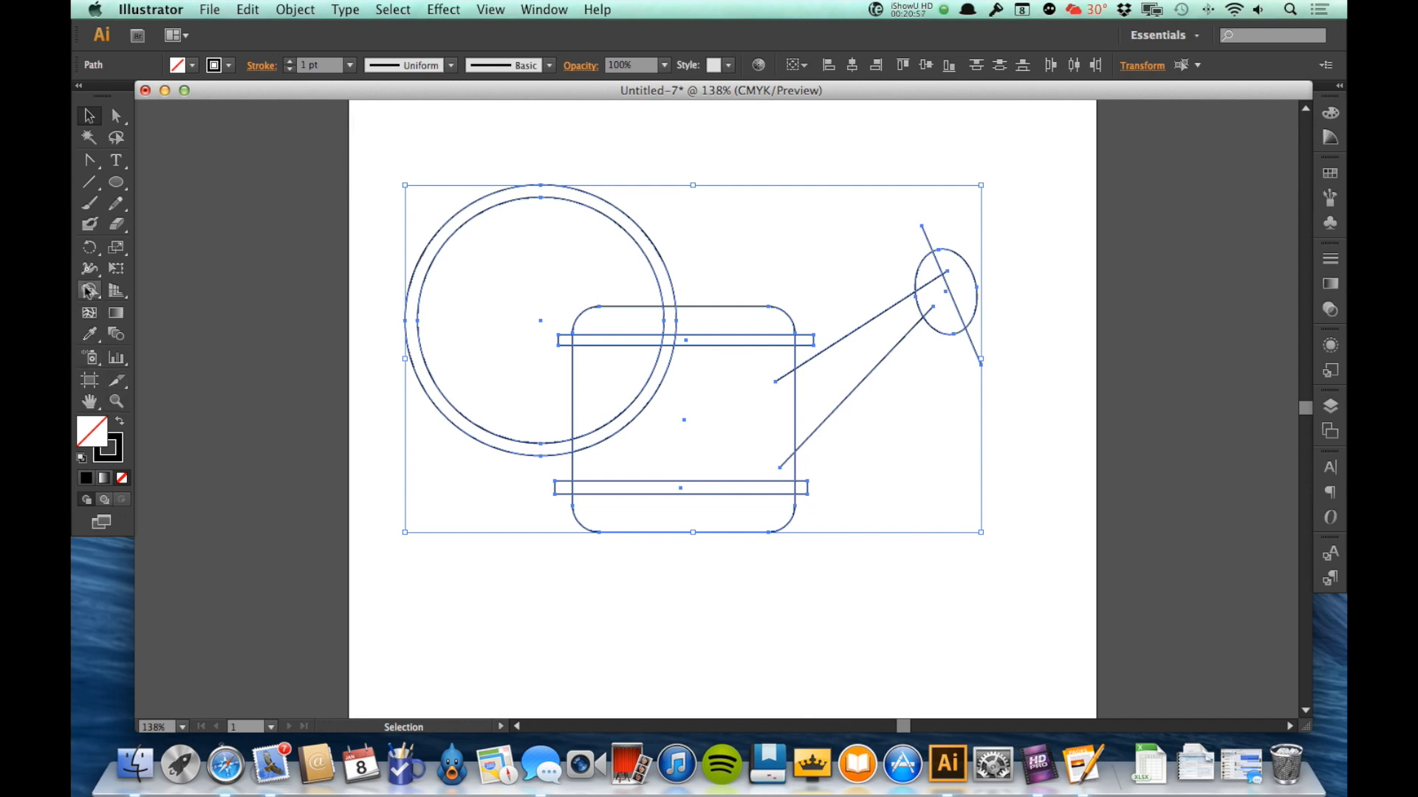
{"action": "left_click", "coordinate": [89, 291]}
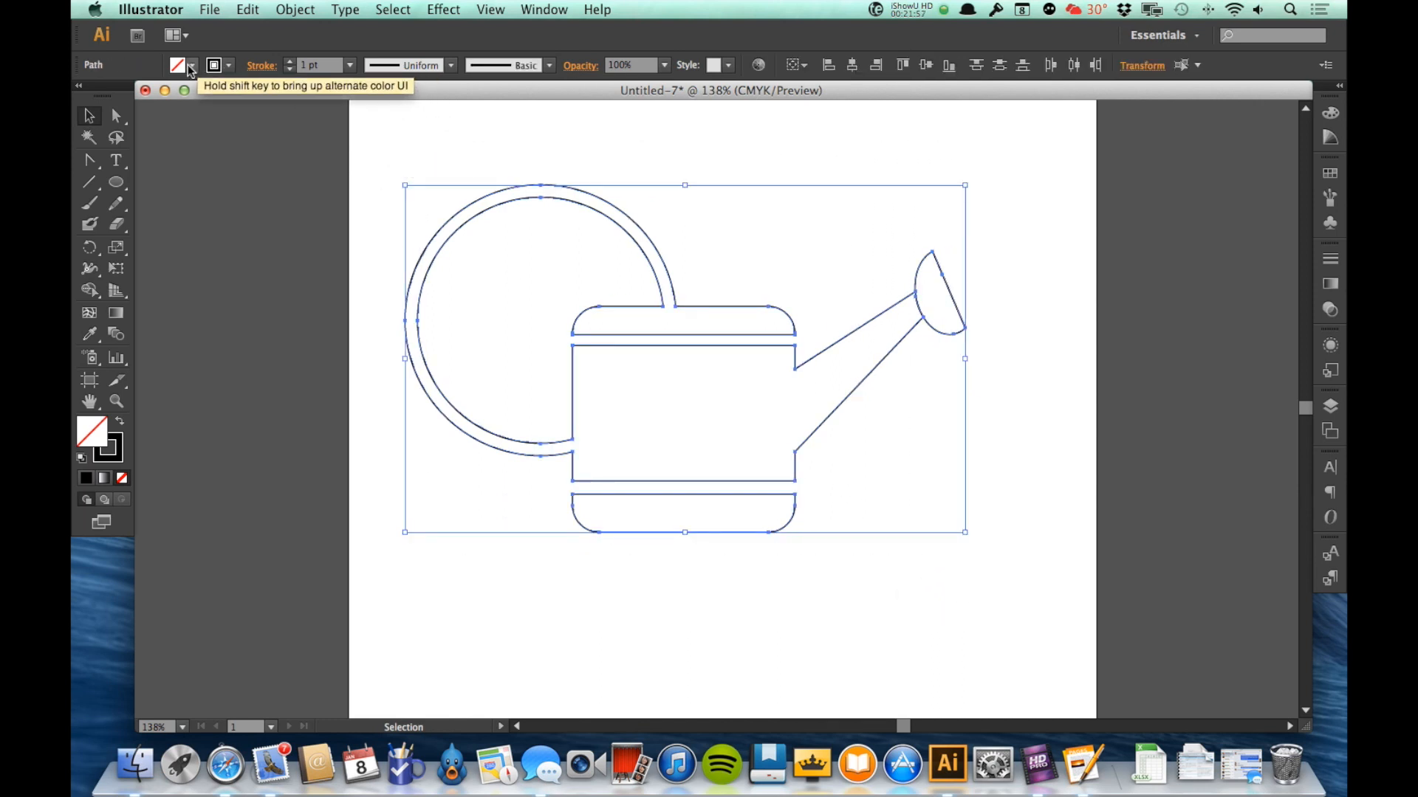
Step: Fill the merged watering-can shape with a green swatch
{"action": "left_click", "coordinate": [192, 65]}
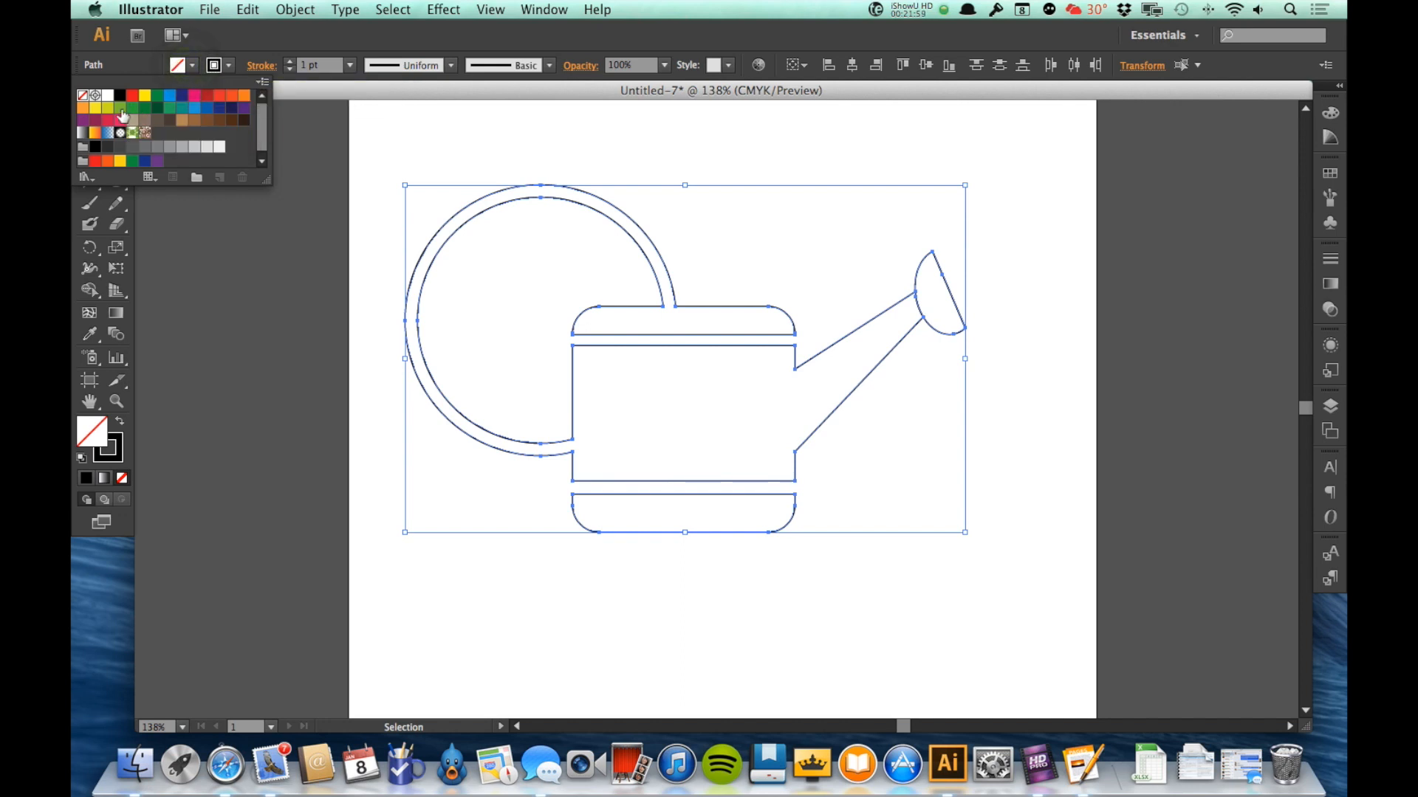
{"action": "left_click", "coordinate": [122, 107]}
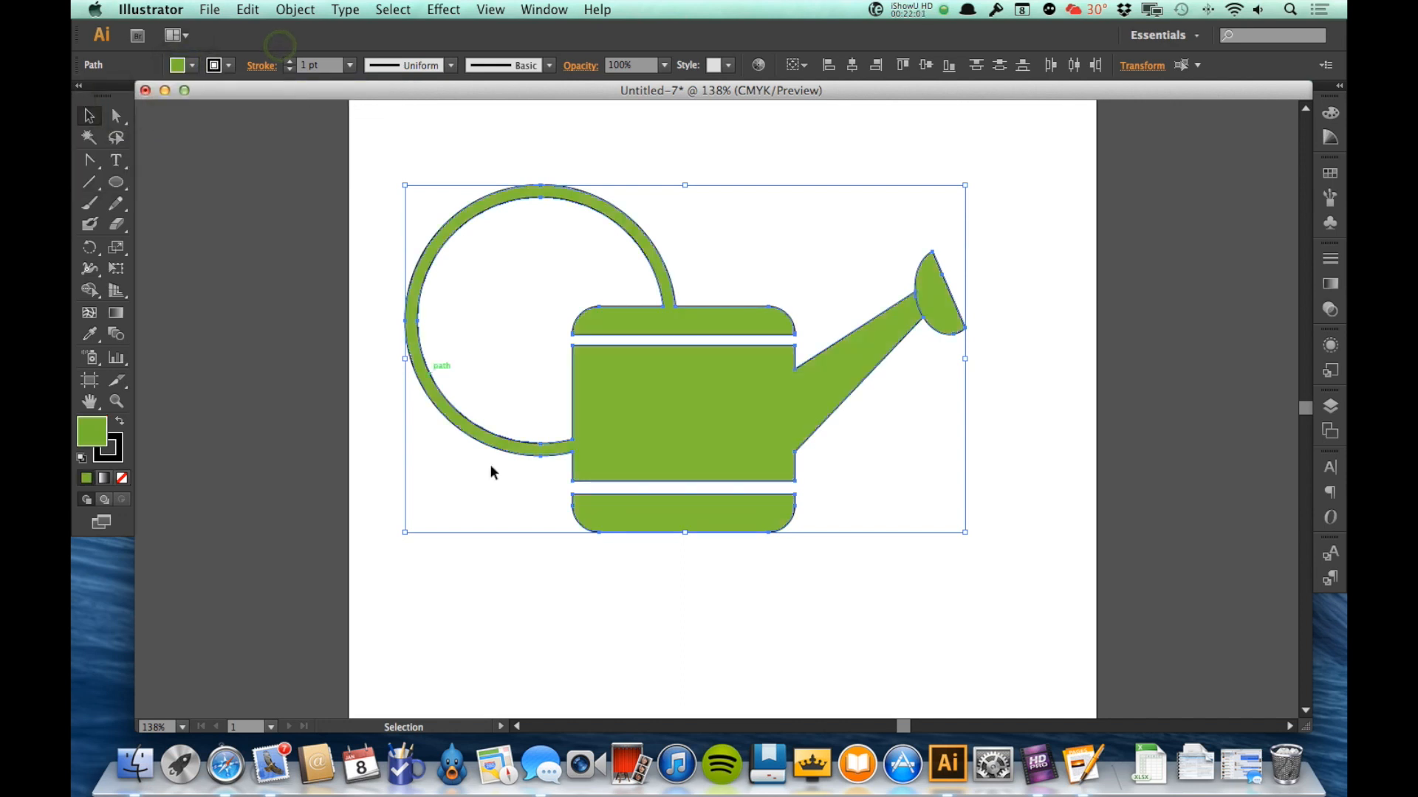